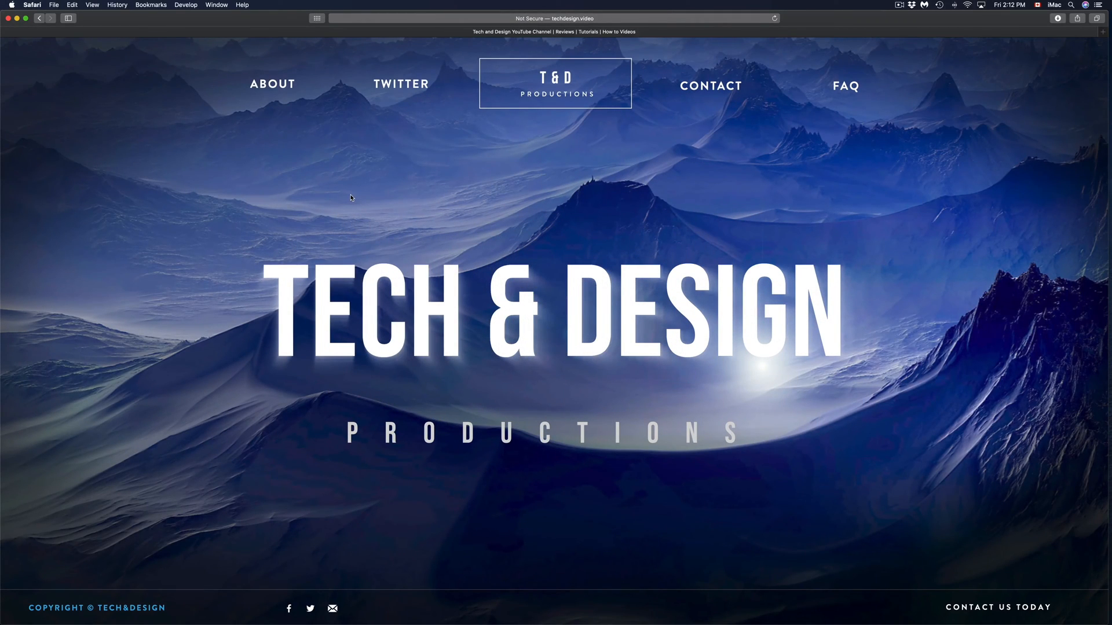
mouse_move(115, 115)
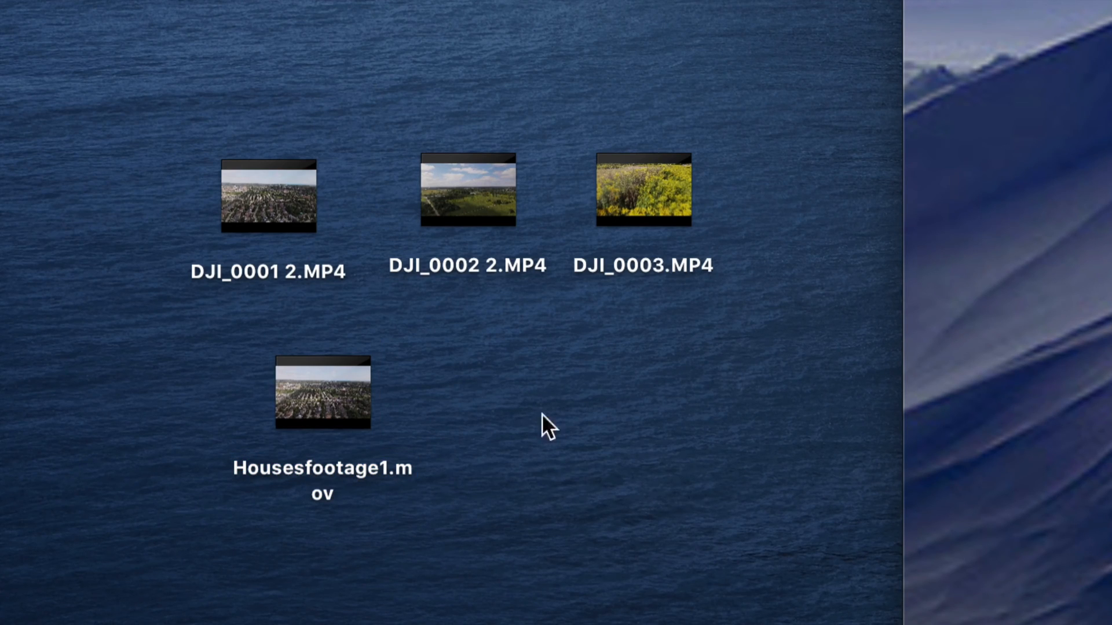
Launch the drone clip DJI_0003.MP4 in QuickTime Player from its Finder context menu.
click(466, 192)
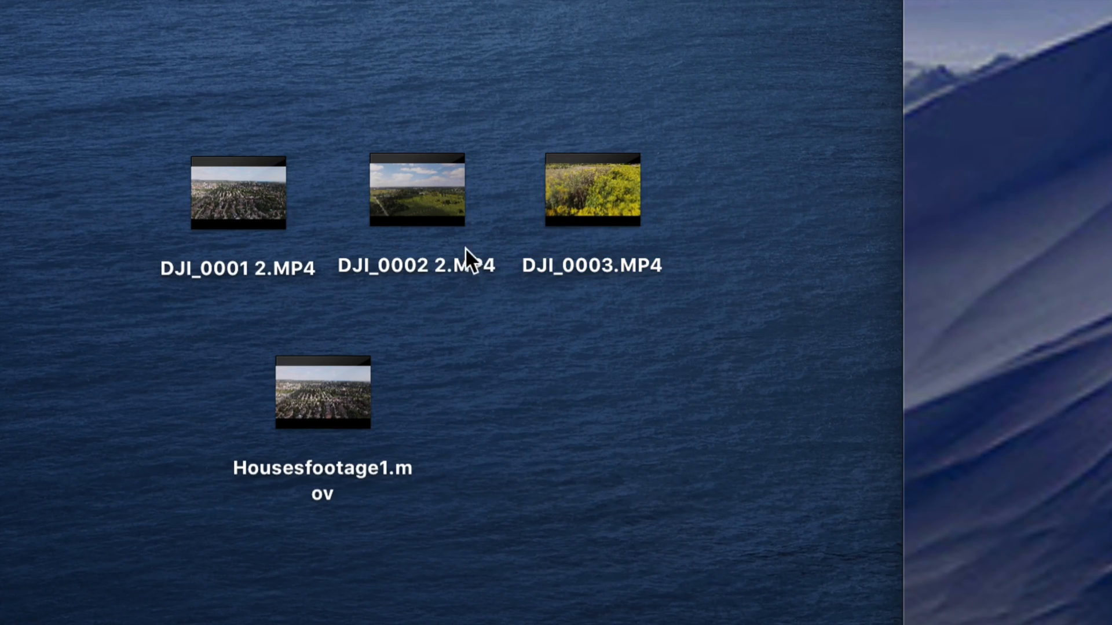
mouse_move(553, 213)
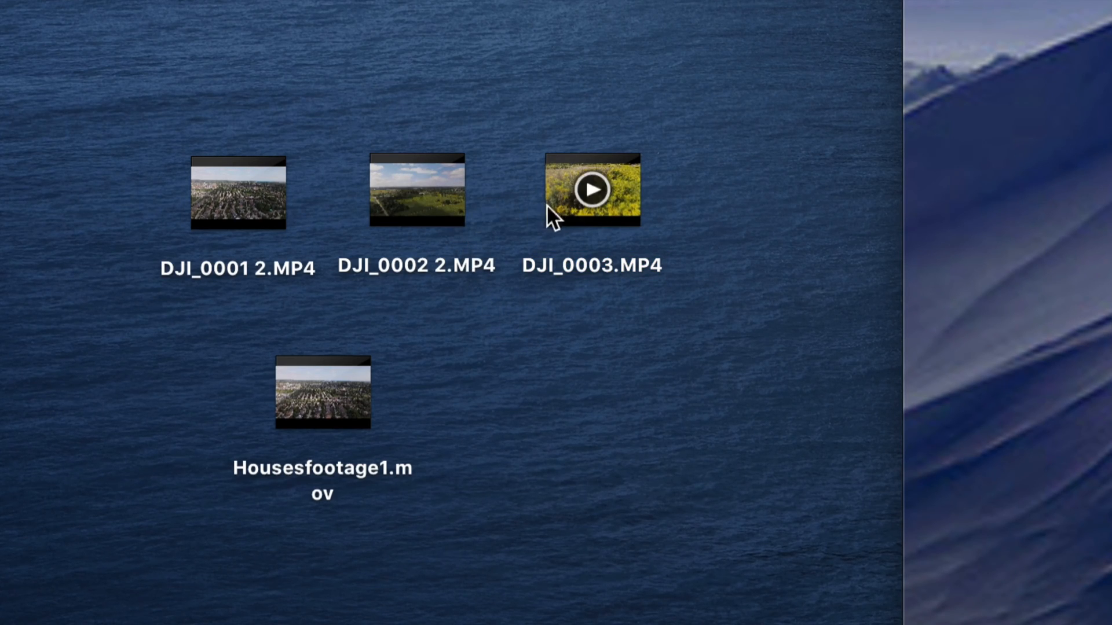
right_click(591, 189)
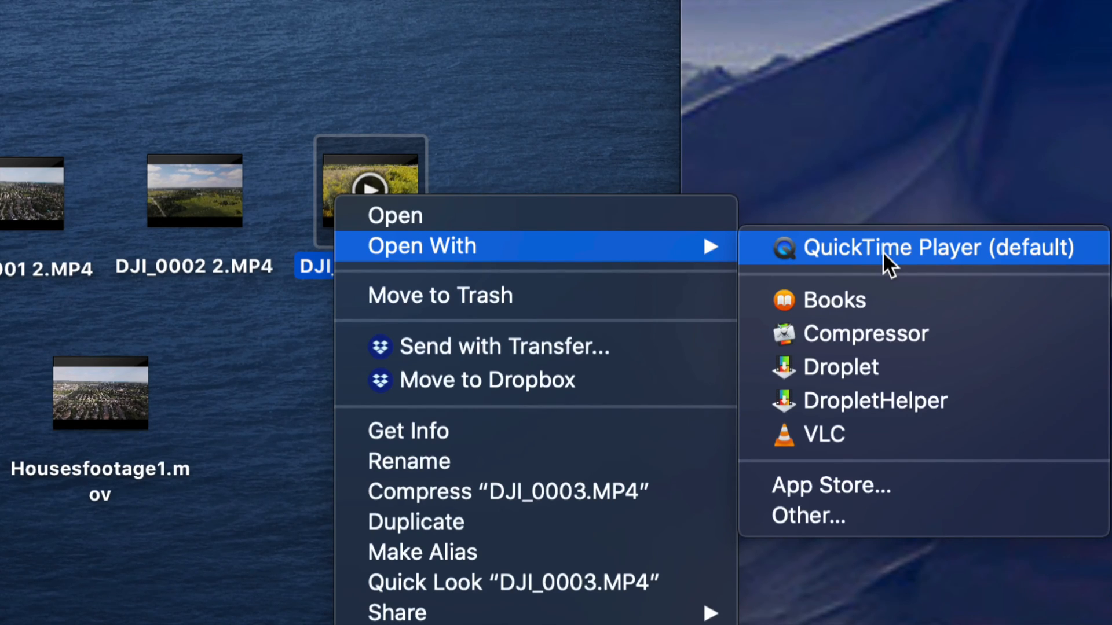
click(907, 248)
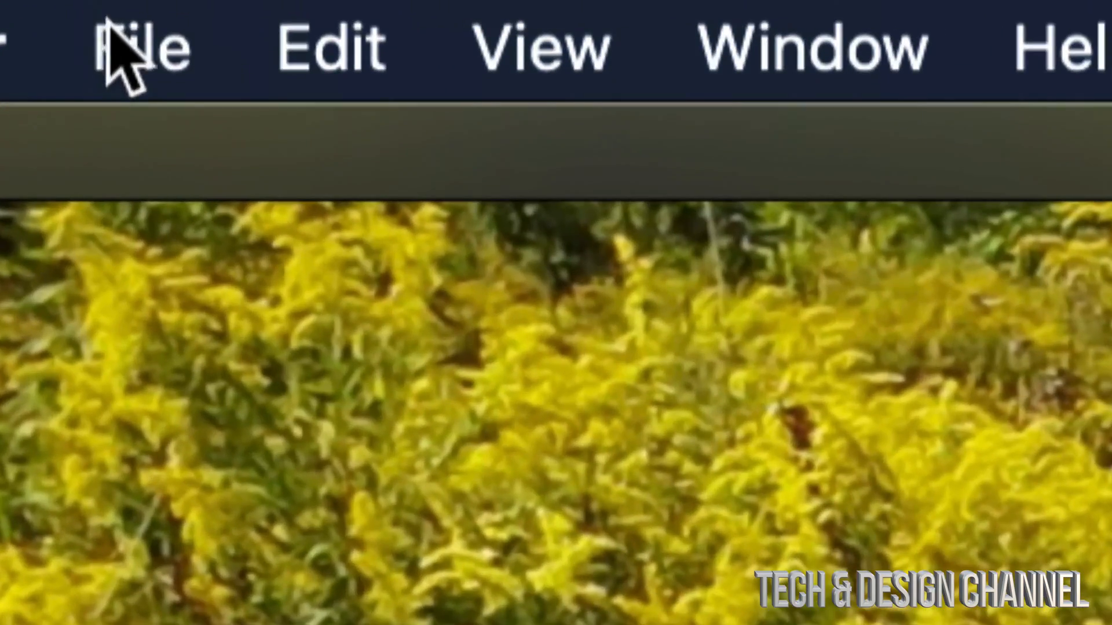
mouse_move(153, 85)
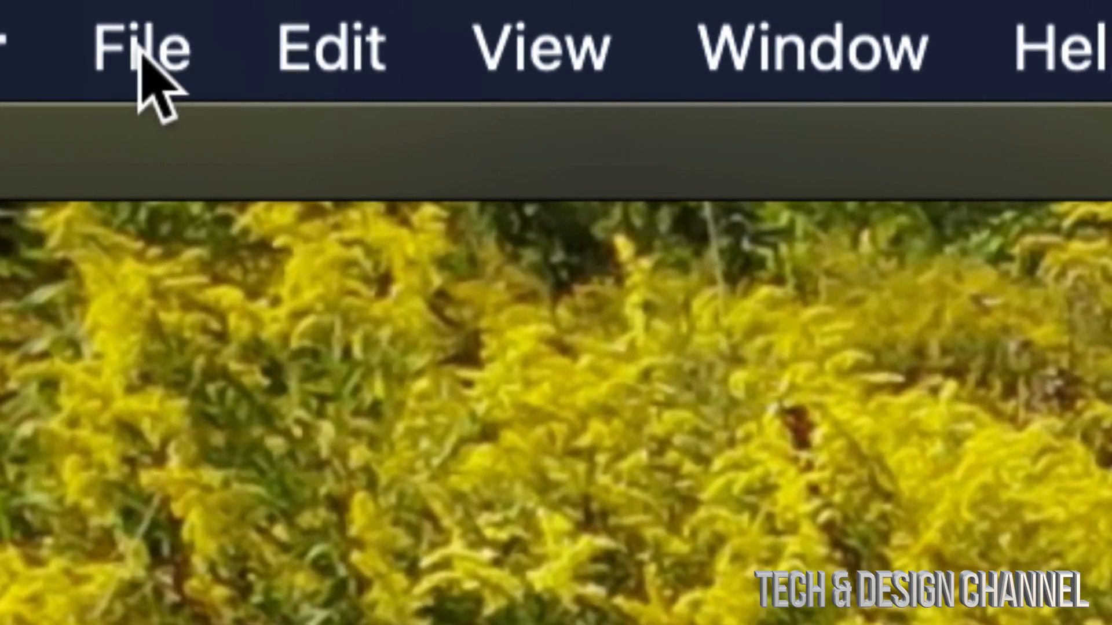
Show the File menu's export resolution choices (4K, 1080p, 720p, 480p) for the clip.
click(140, 48)
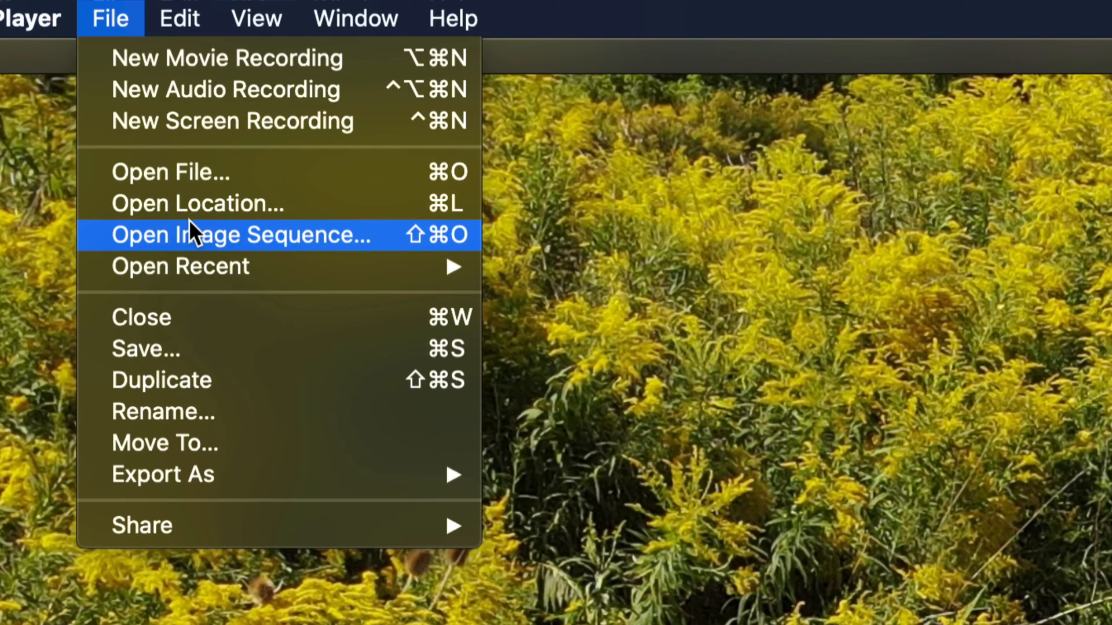
mouse_move(256, 411)
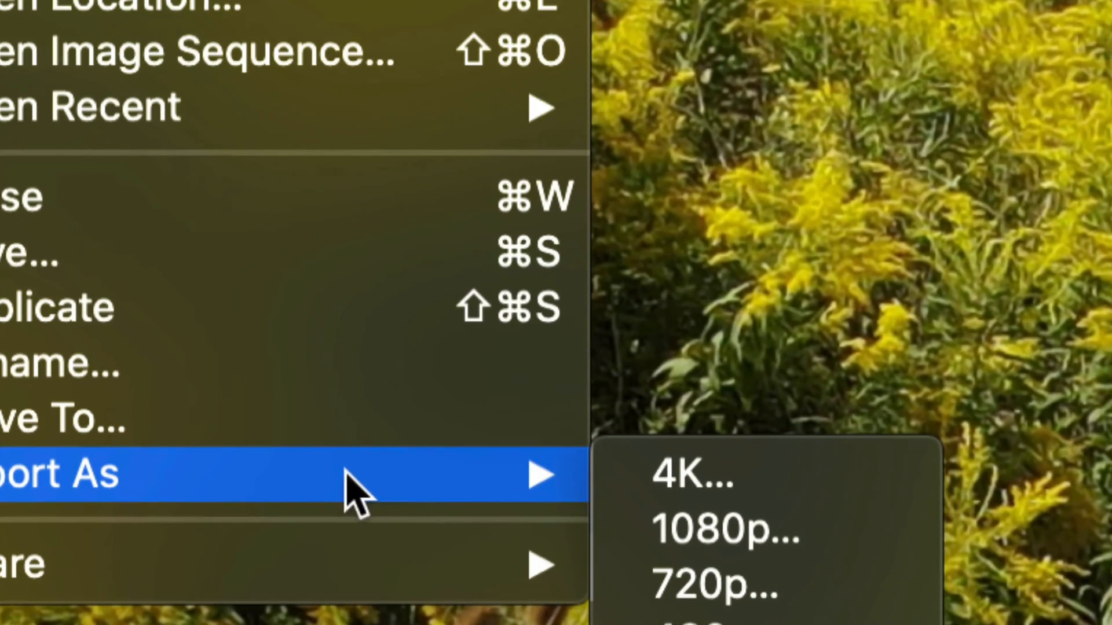
mouse_move(758, 489)
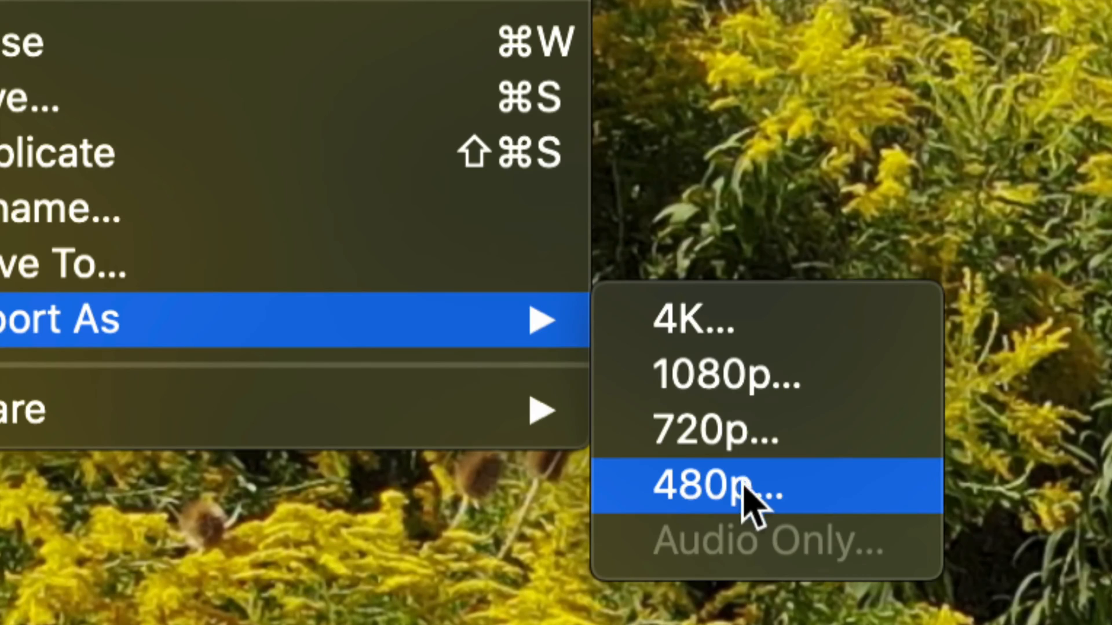
mouse_move(681, 518)
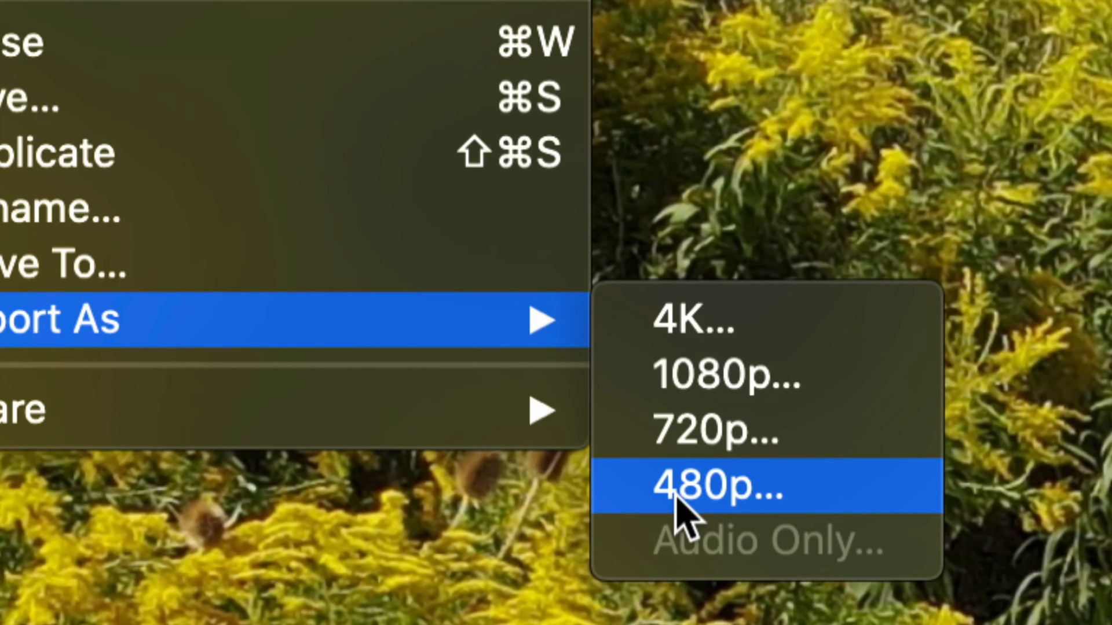
mouse_move(737, 489)
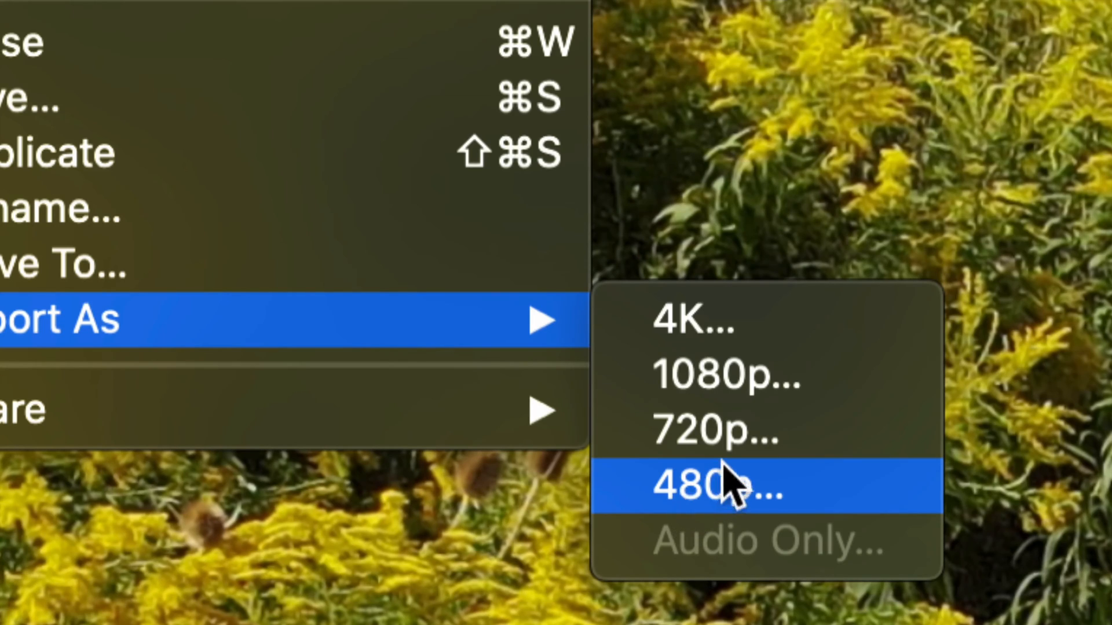
mouse_move(751, 375)
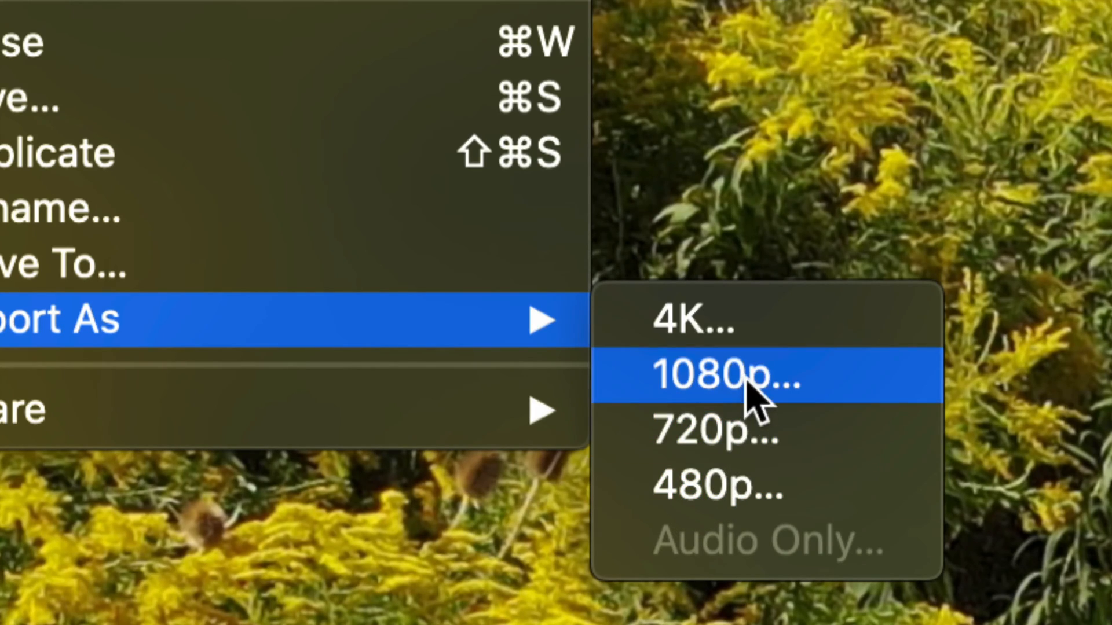
mouse_move(730, 334)
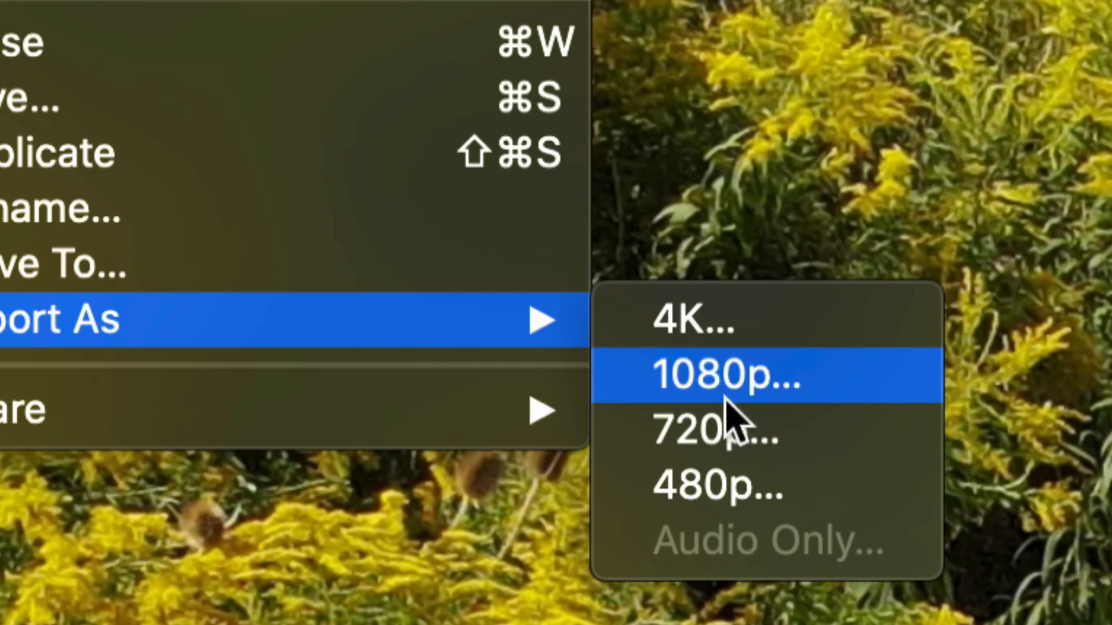
mouse_move(773, 404)
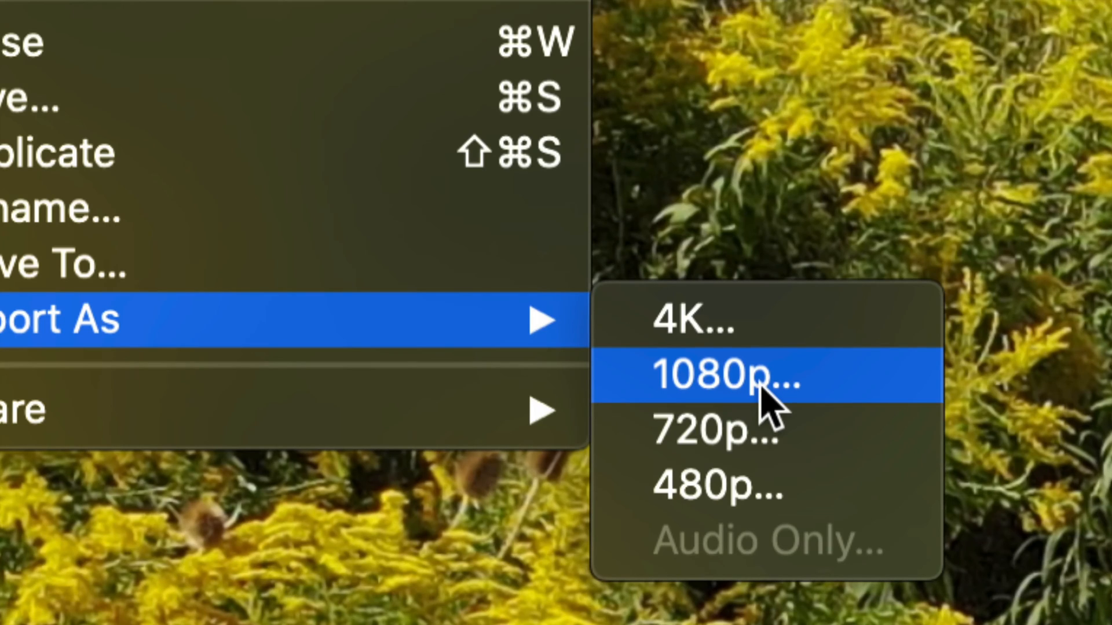
mouse_move(716, 432)
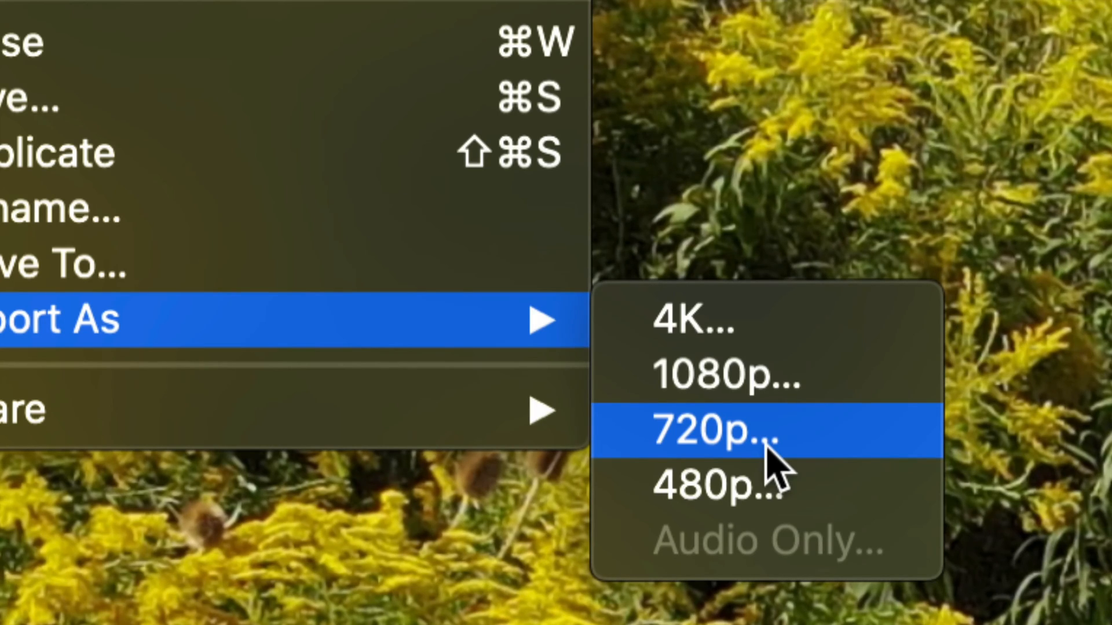
mouse_move(730, 375)
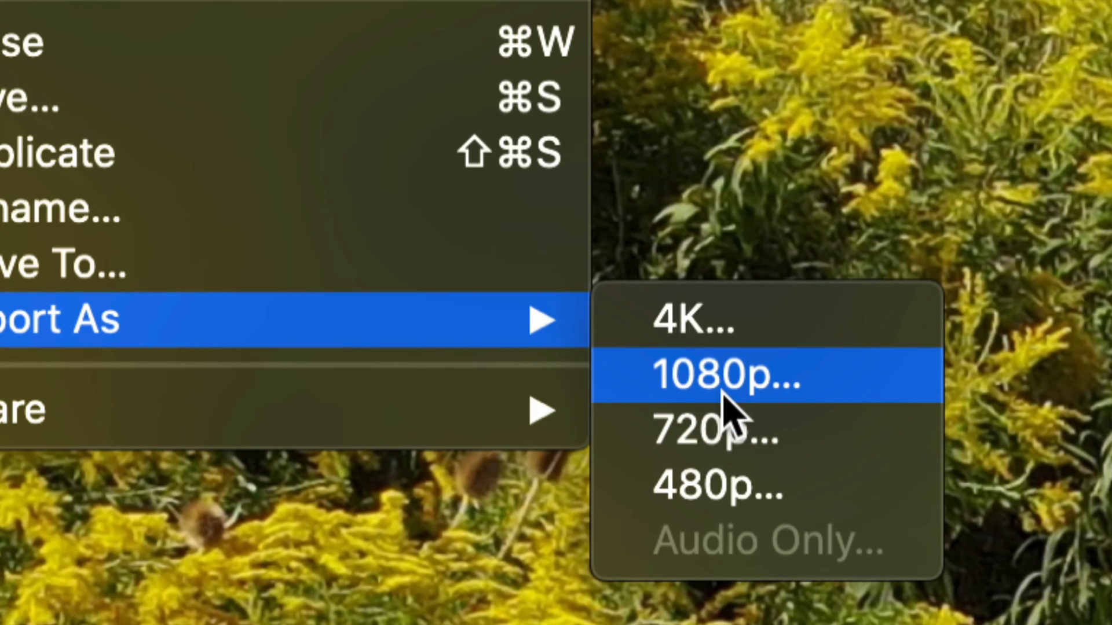
mouse_move(666, 418)
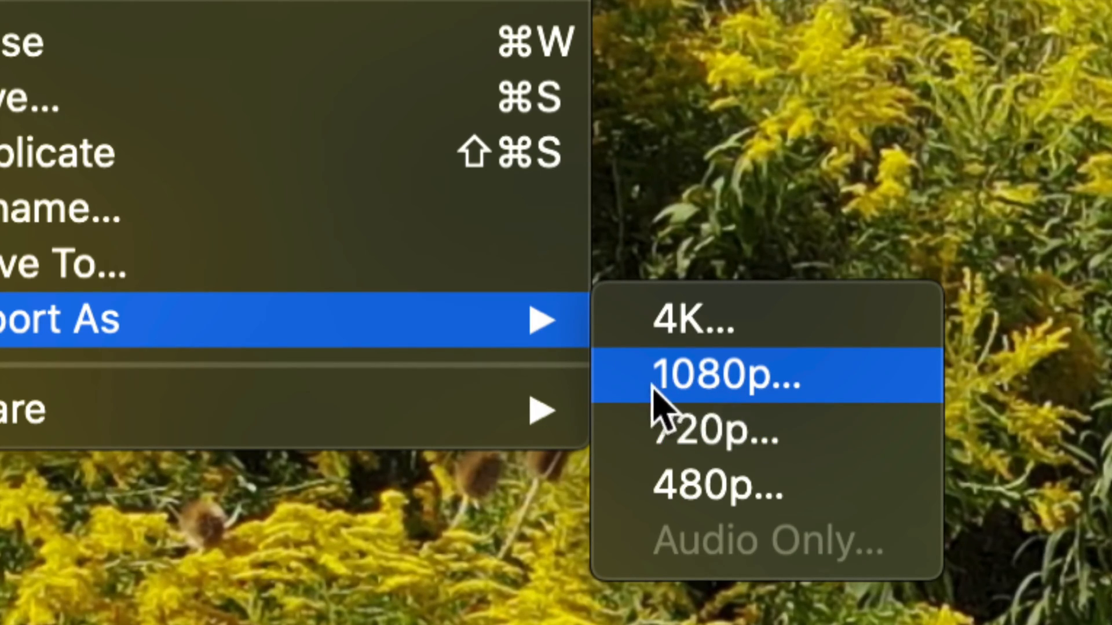
mouse_move(724, 432)
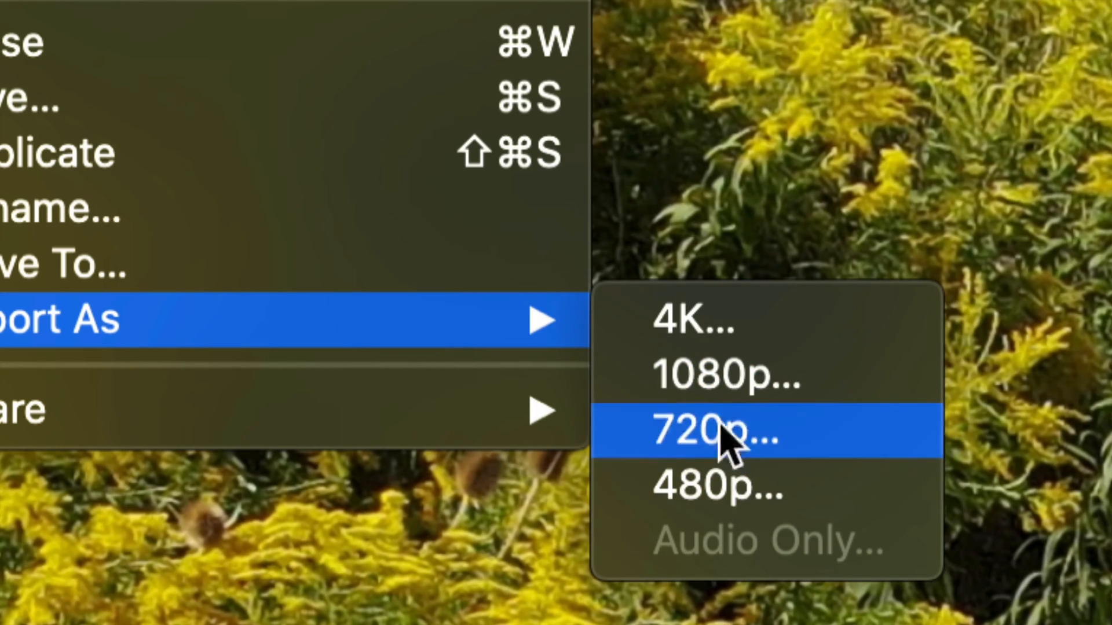
mouse_move(734, 467)
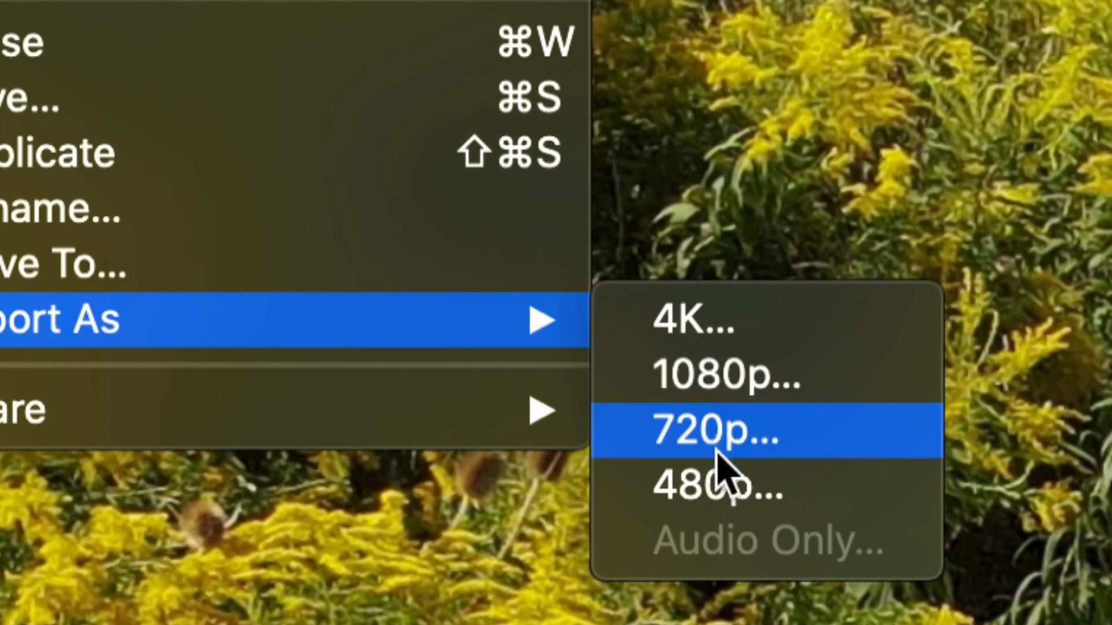
Start a 720p export to the Desktop named 'jasiojdoisajdoisa'.
click(716, 430)
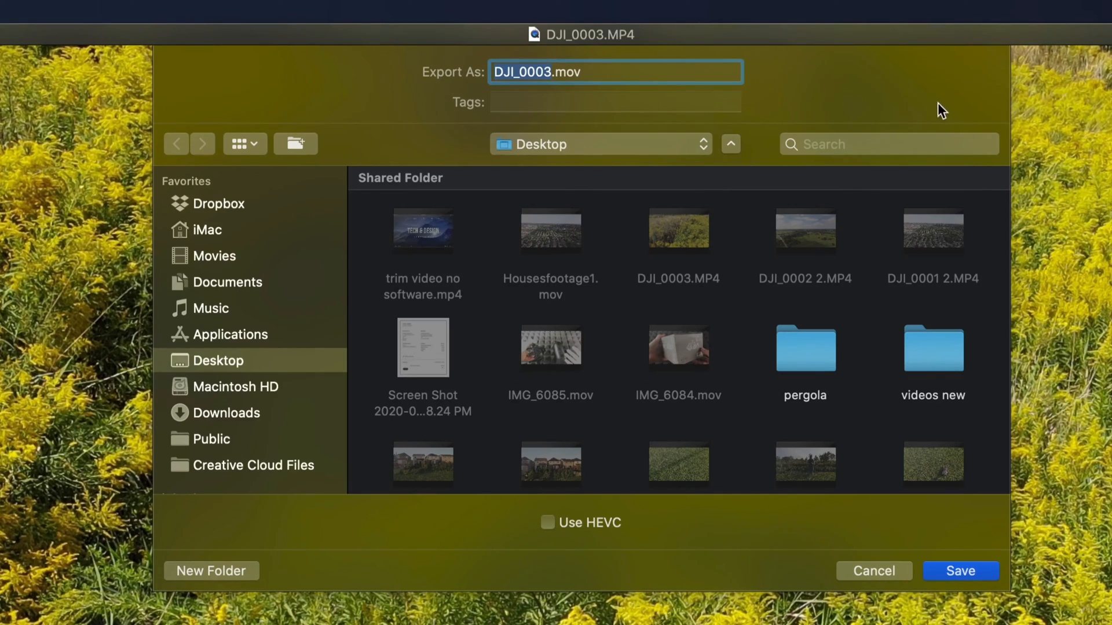
mouse_move(894, 97)
text(said)
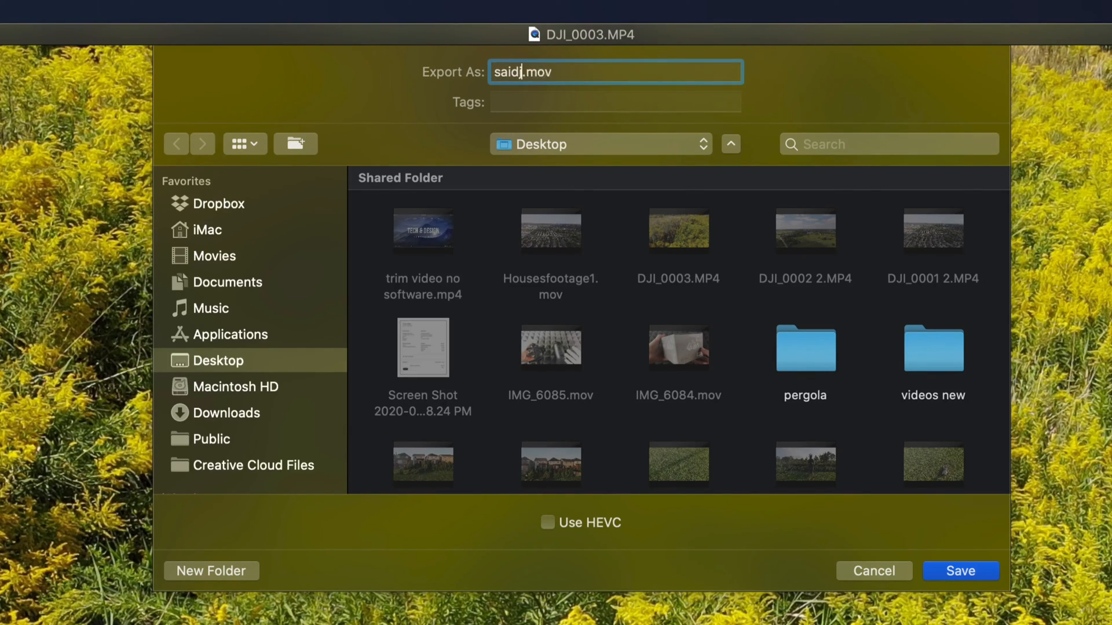
text(jasiojdoisajdoisa)
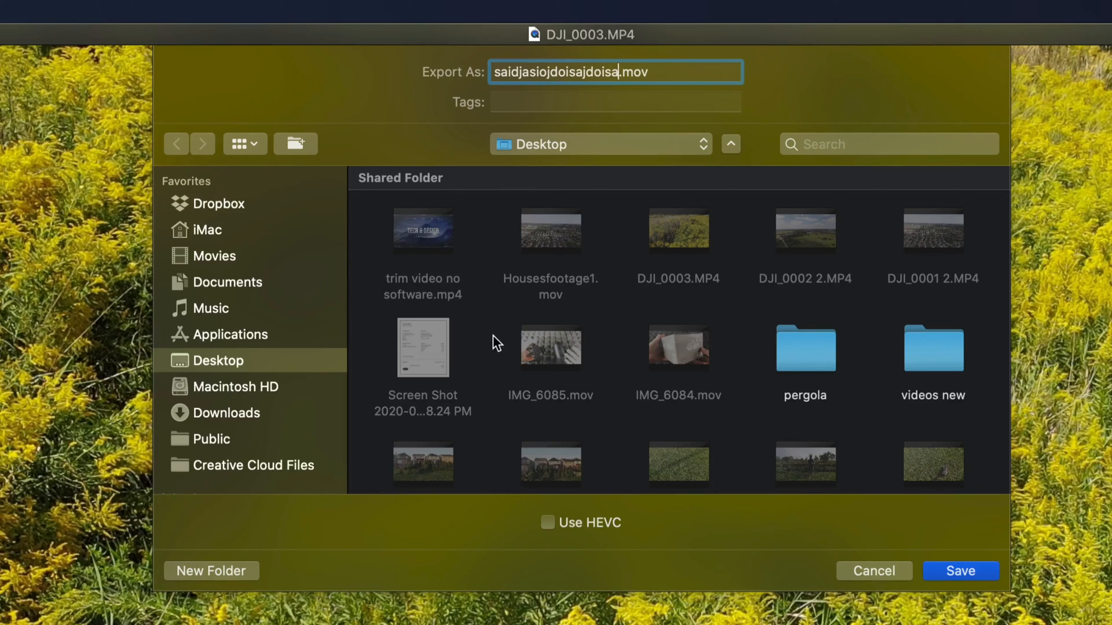
mouse_move(926, 482)
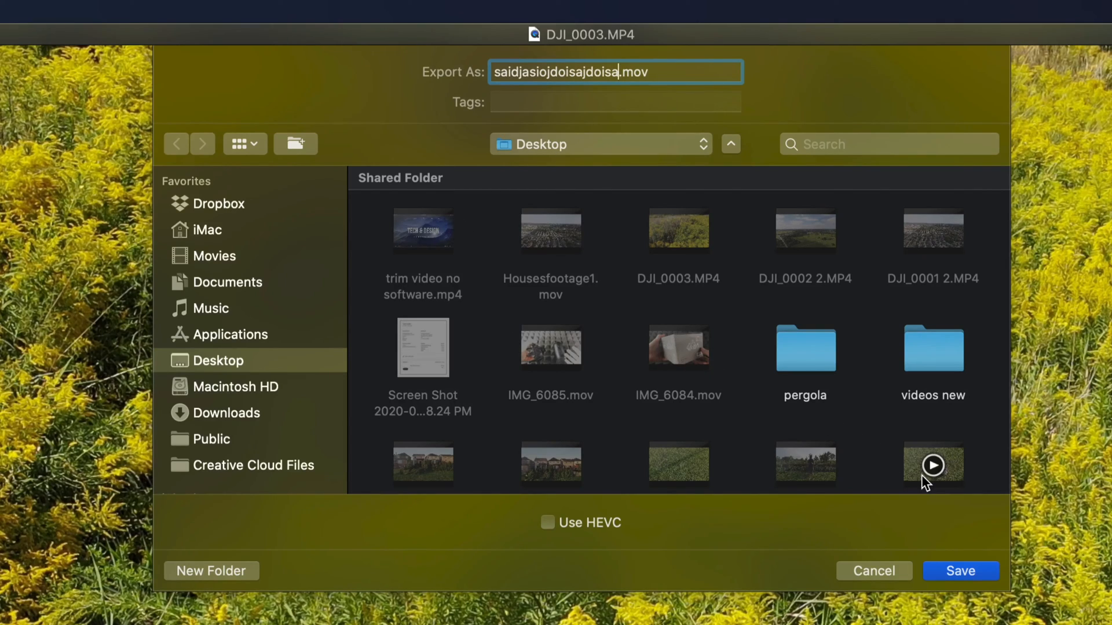
mouse_move(935, 530)
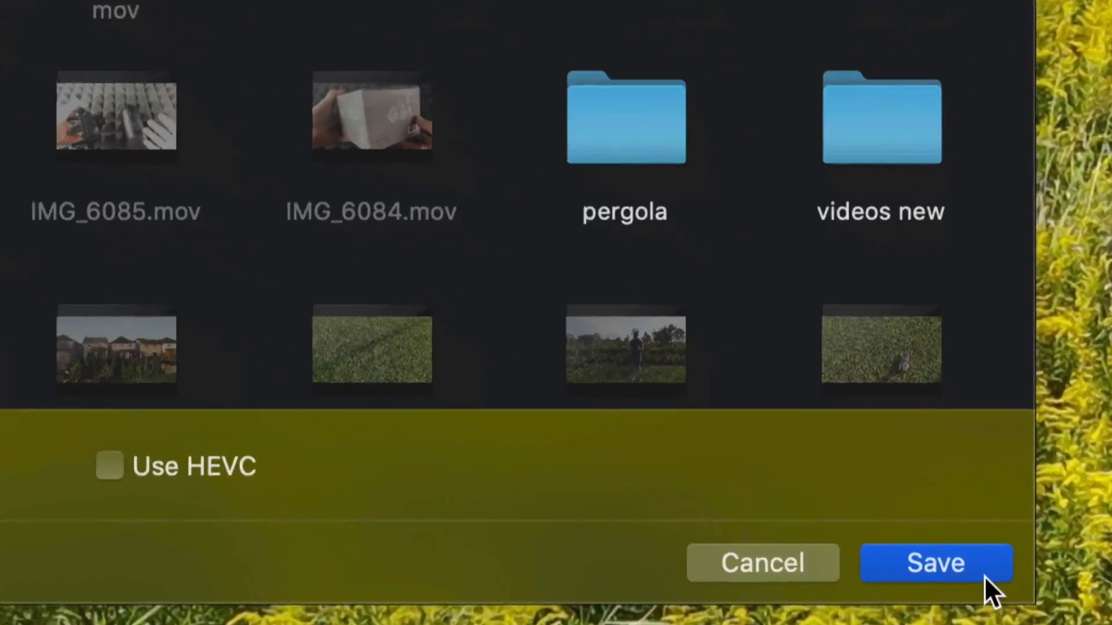
Save the export, then view saidjasiojdoisajdoisa.mov's info highlighting 1920×1080 dimensions and 27.7 MB size.
click(935, 563)
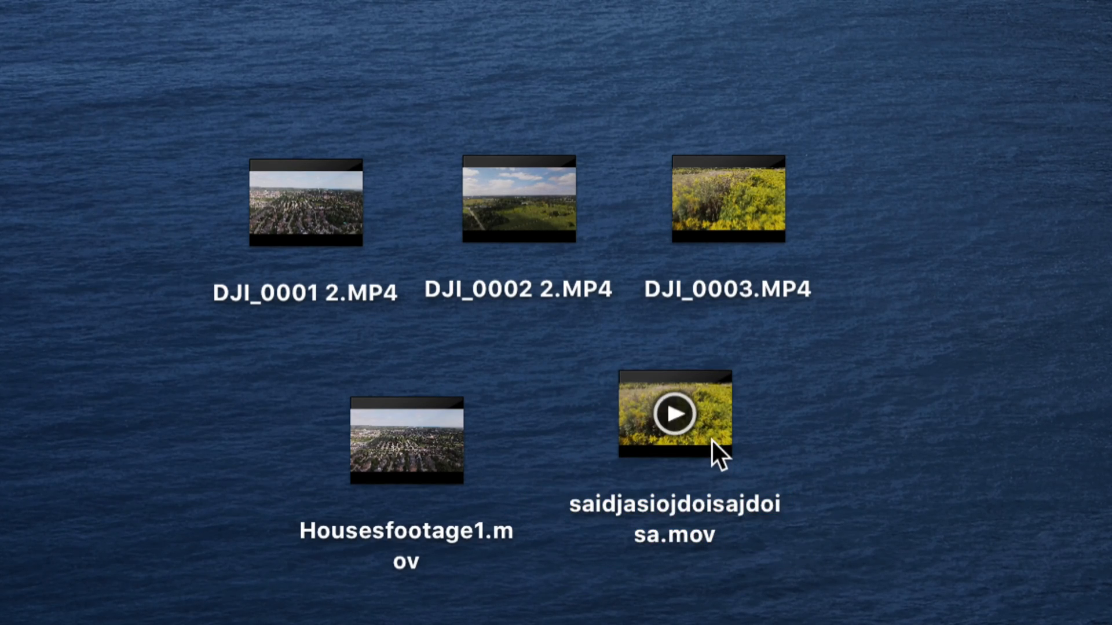
right_click(674, 413)
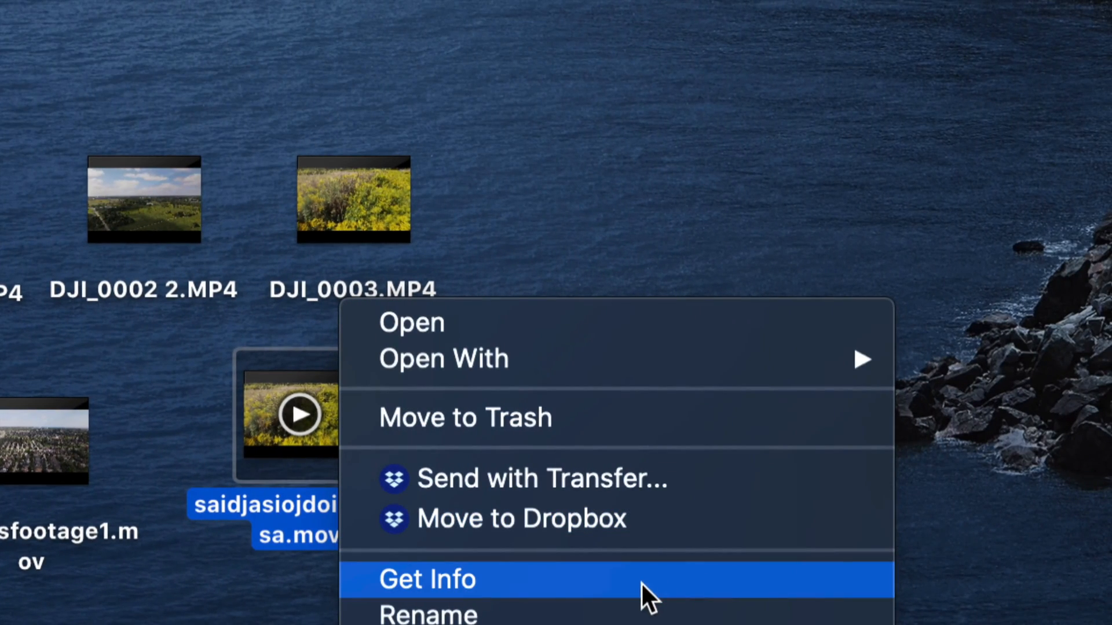
click(427, 579)
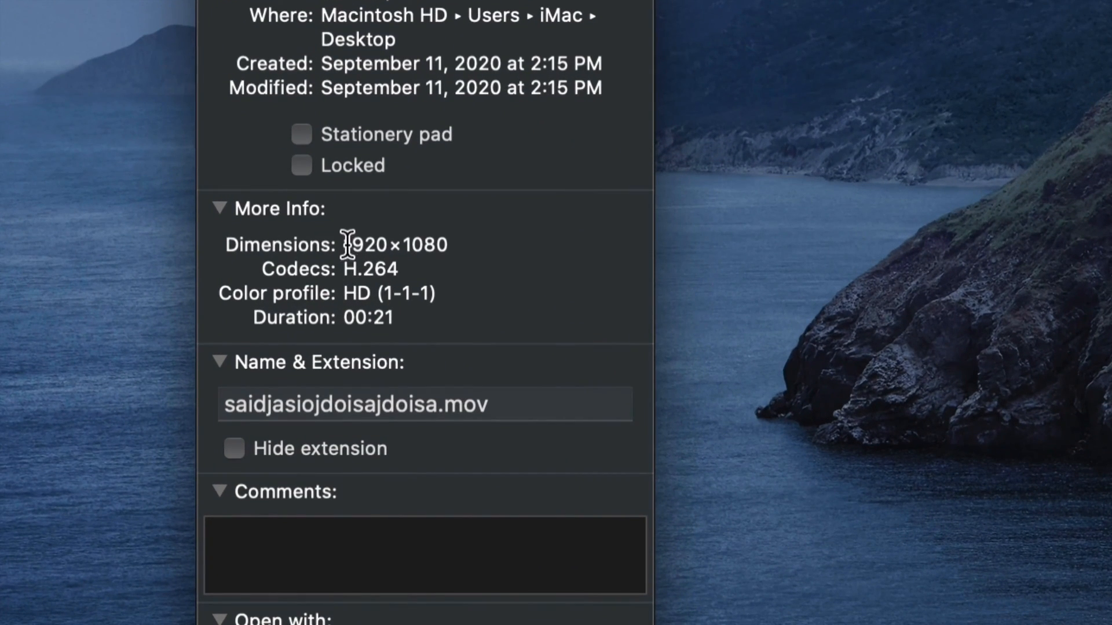
double_click(395, 244)
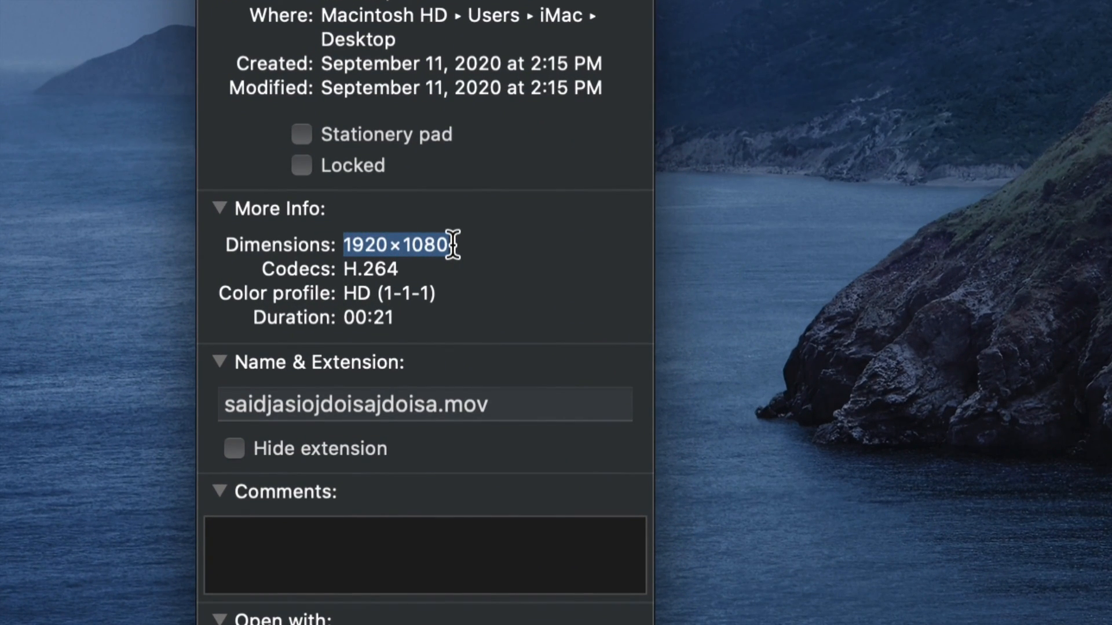
scroll(up, 3)
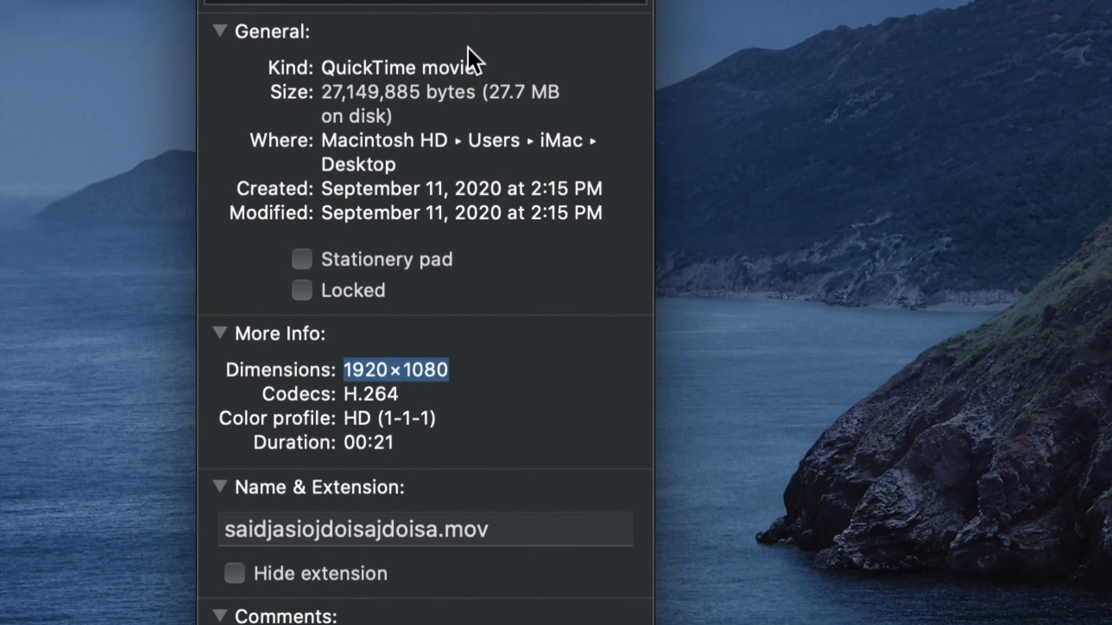
double_click(522, 92)
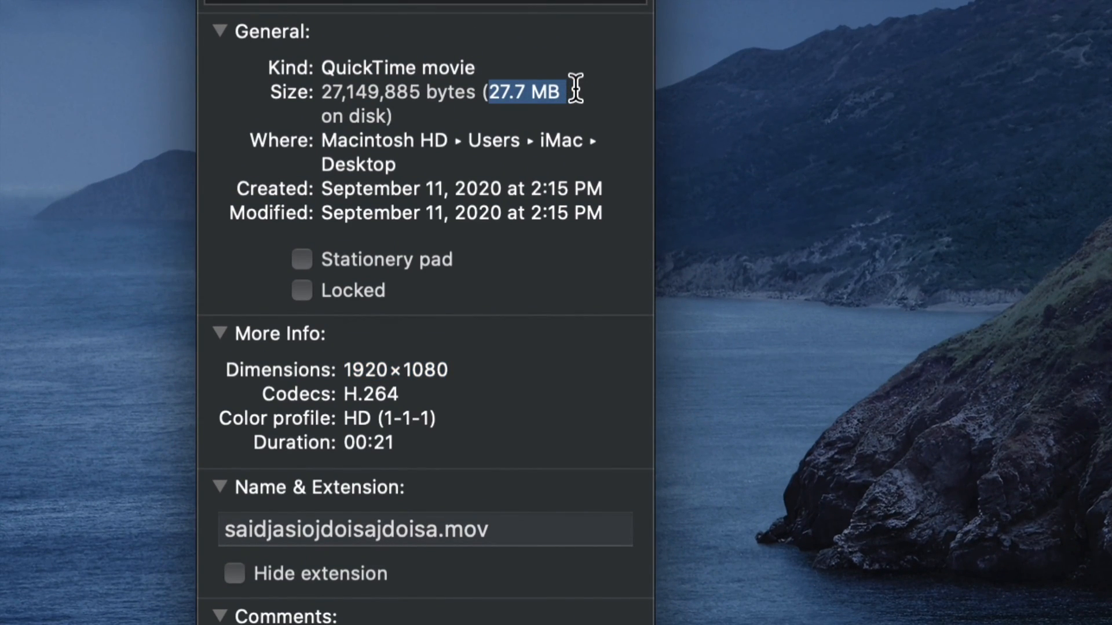
View DJI_0003.MP4's info beside the export, highlighting its 3840×2160 against 1920×1080.
right_click(283, 361)
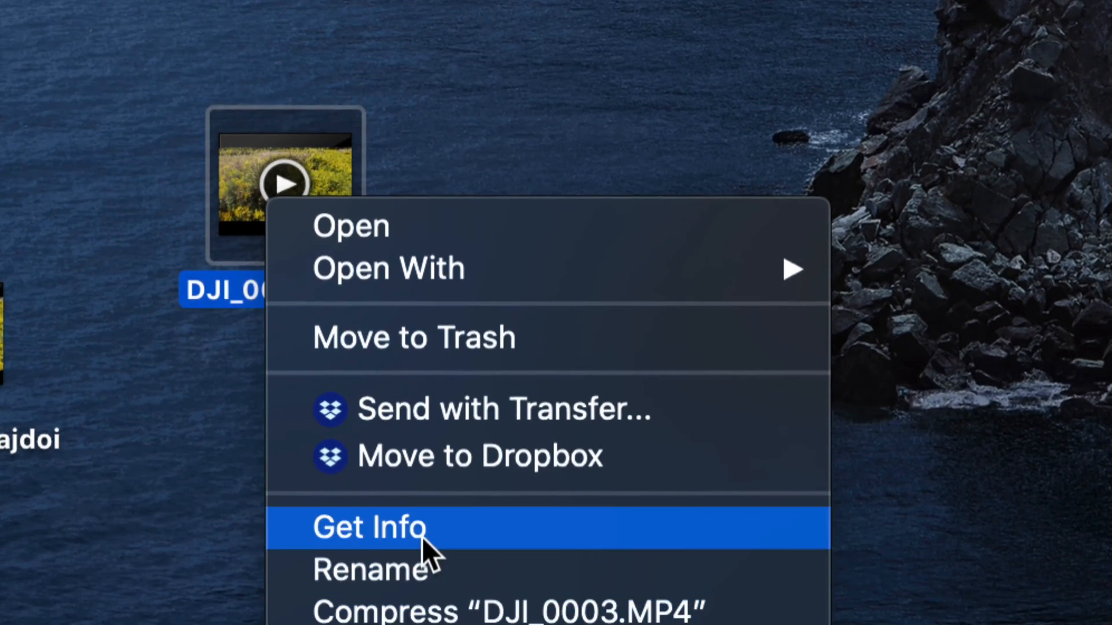
click(367, 528)
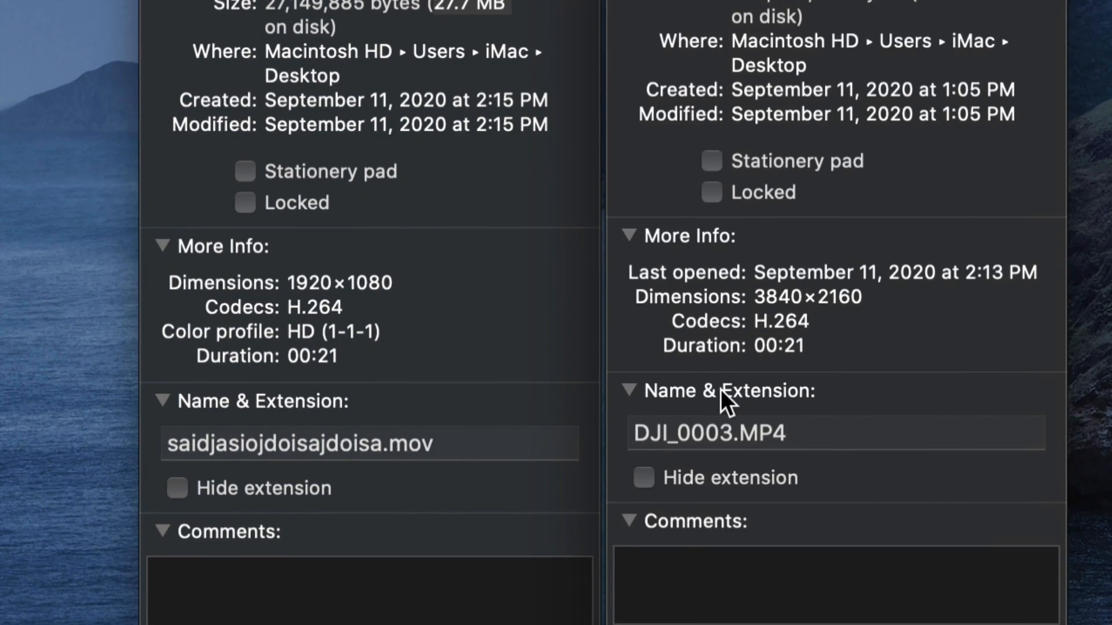
double_click(807, 297)
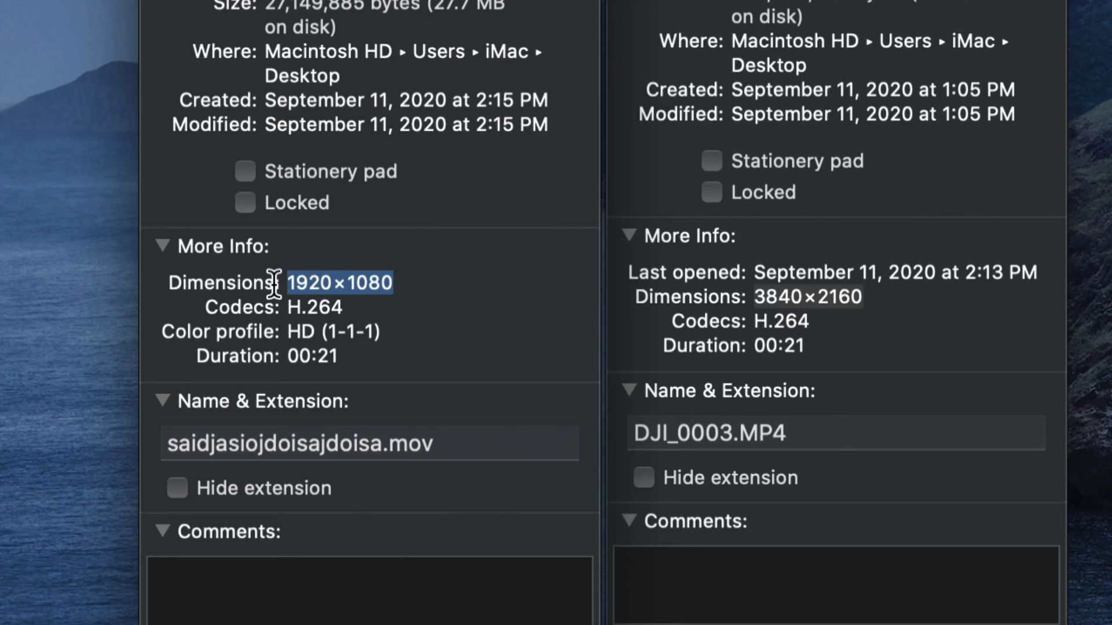
mouse_move(652, 402)
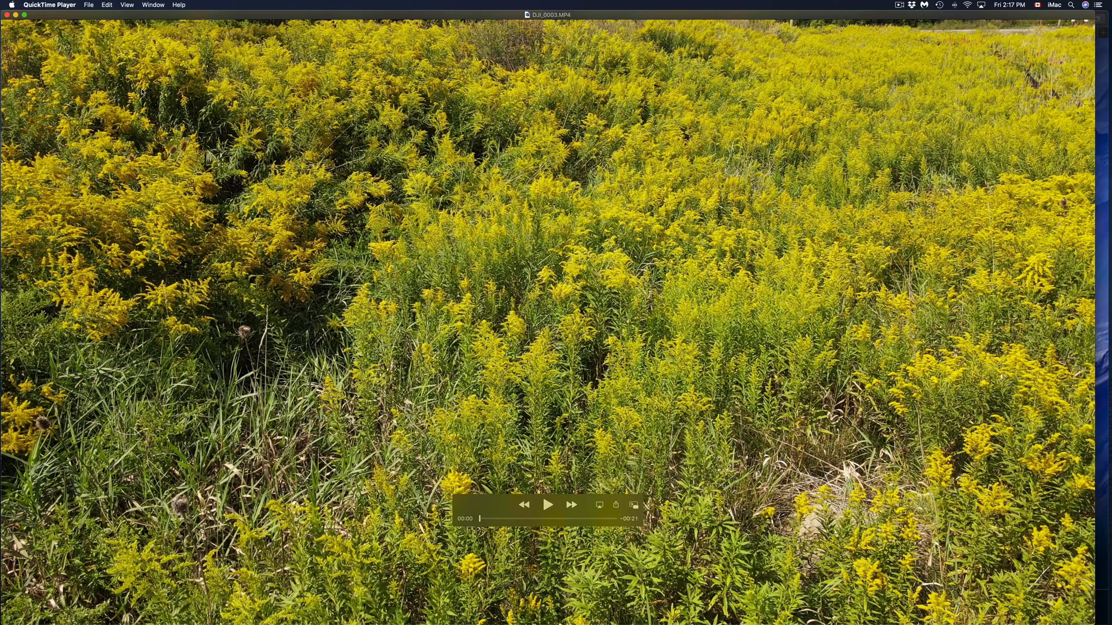
mouse_move(132, 56)
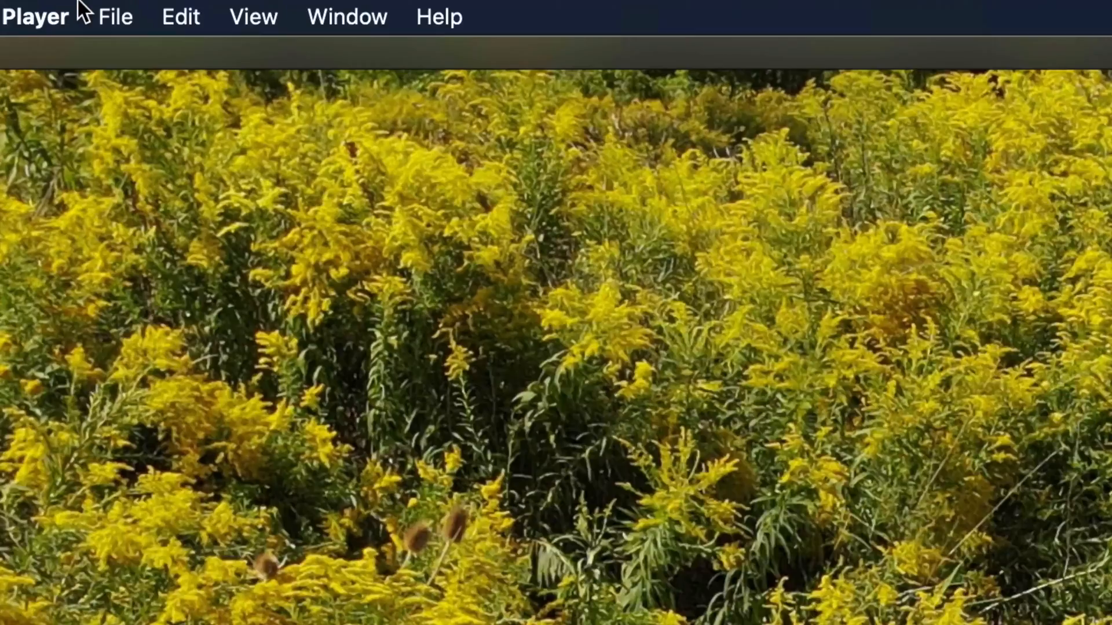
Export DJI_0003.MP4 at 4K as akhdjashdkjash.mov saved to the Desktop.
click(115, 17)
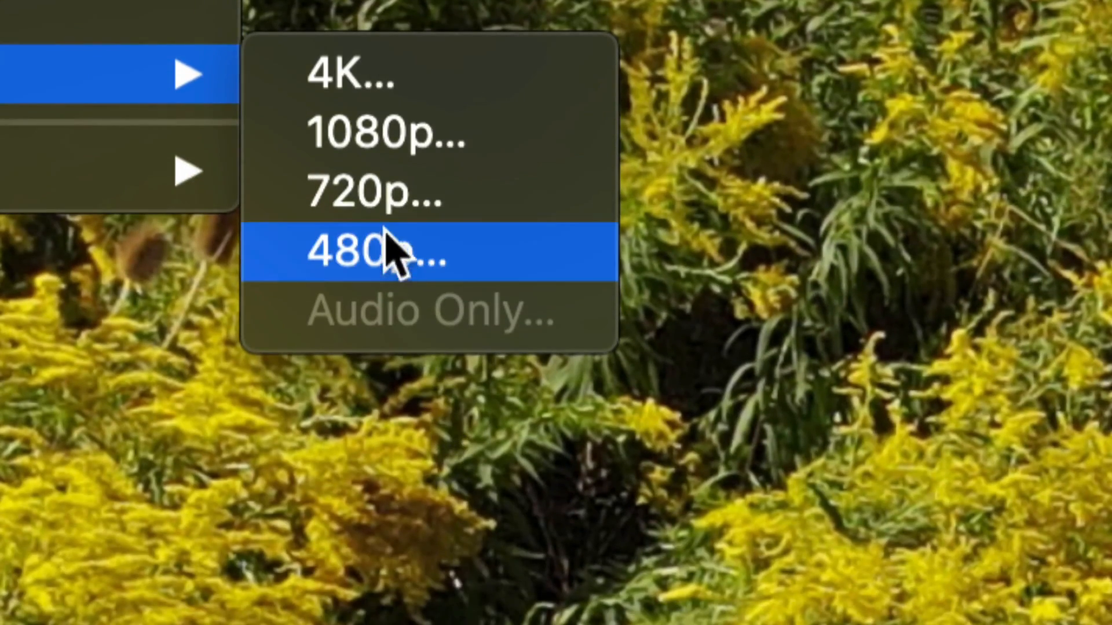
mouse_move(348, 135)
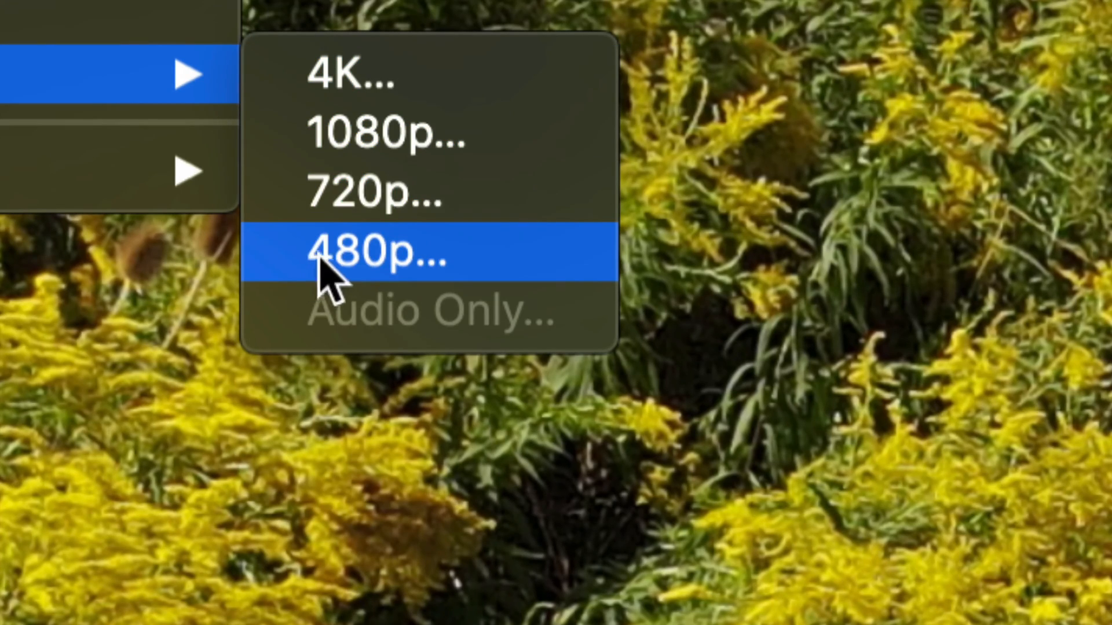
mouse_move(397, 192)
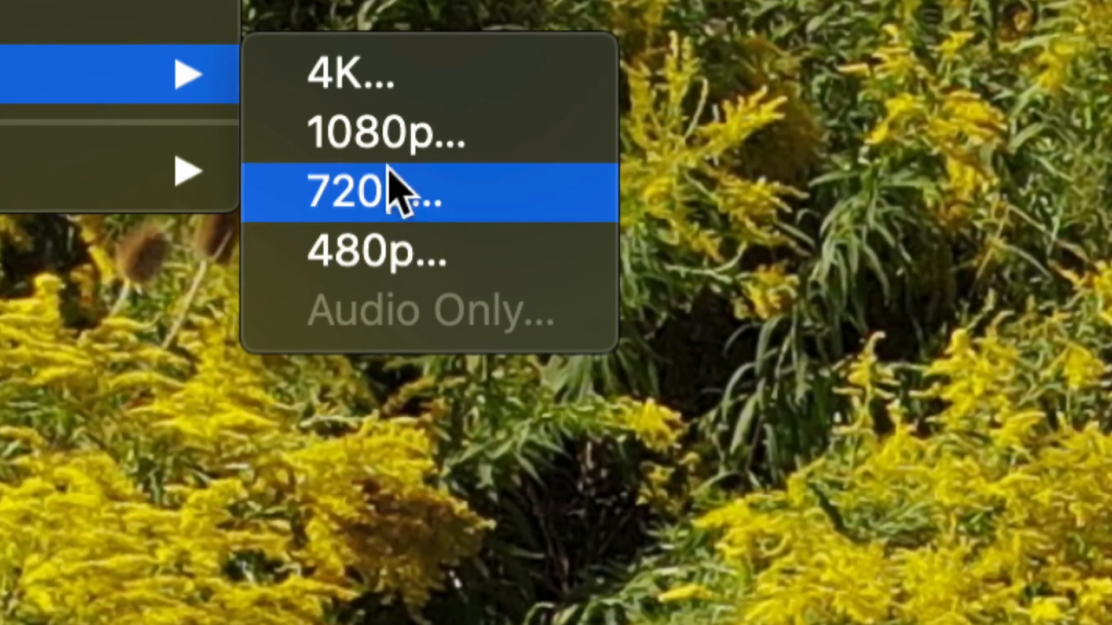
click(390, 193)
text(akhdjashdkjash.mov)
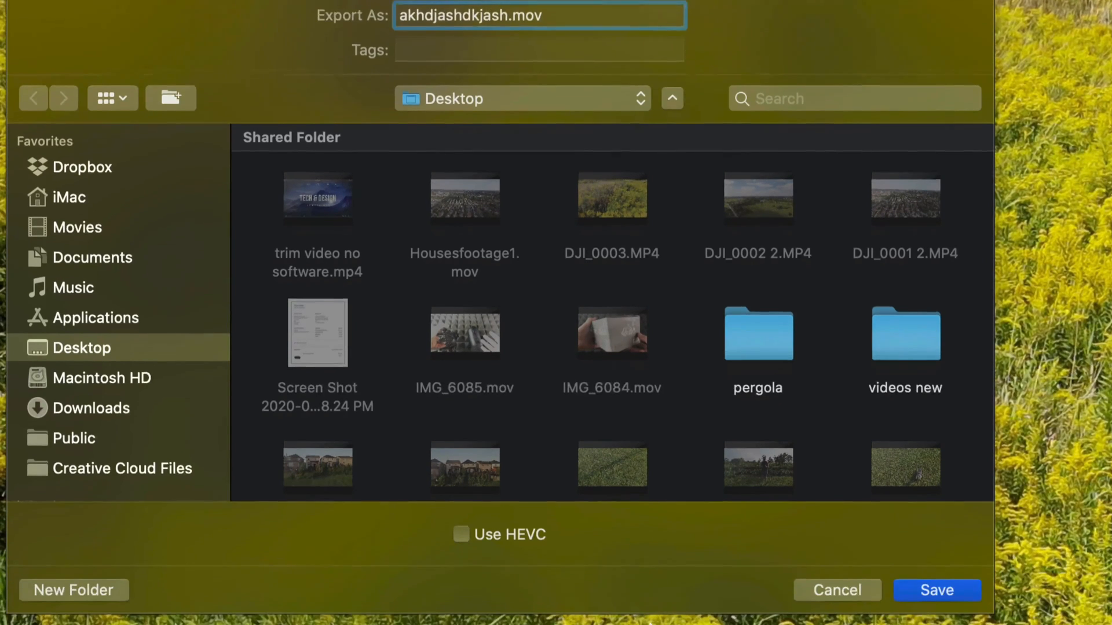
click(935, 590)
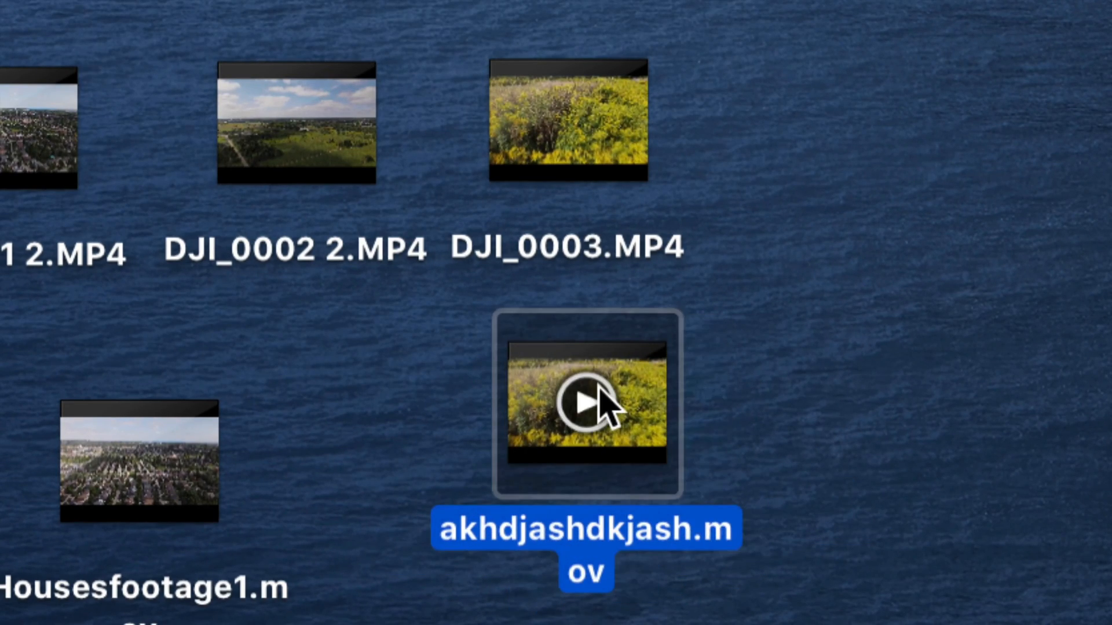
right_click(587, 404)
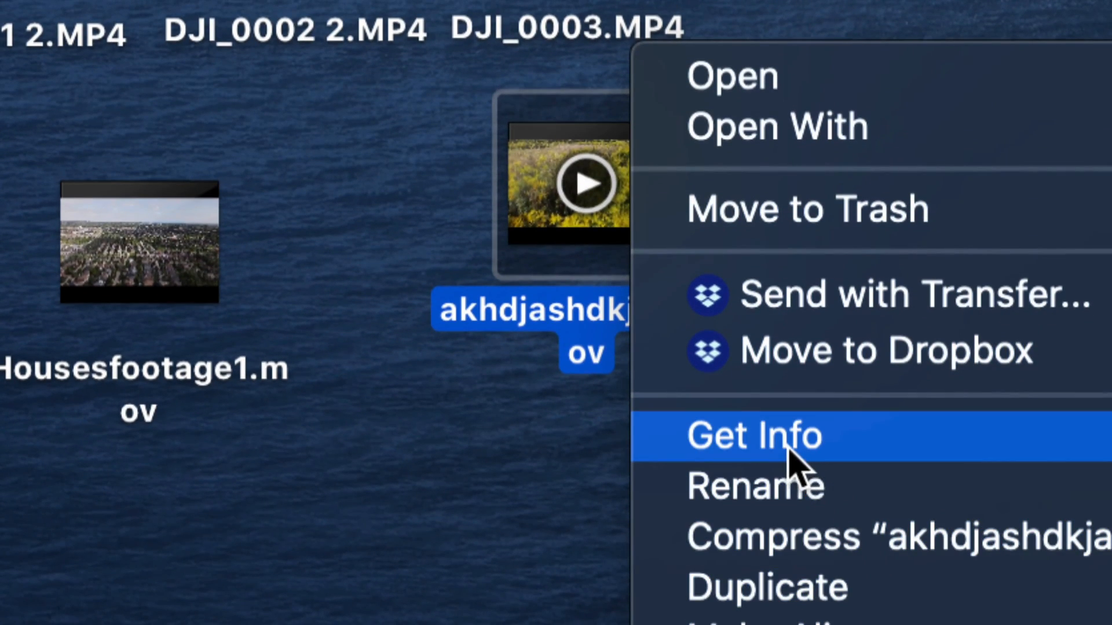
click(754, 436)
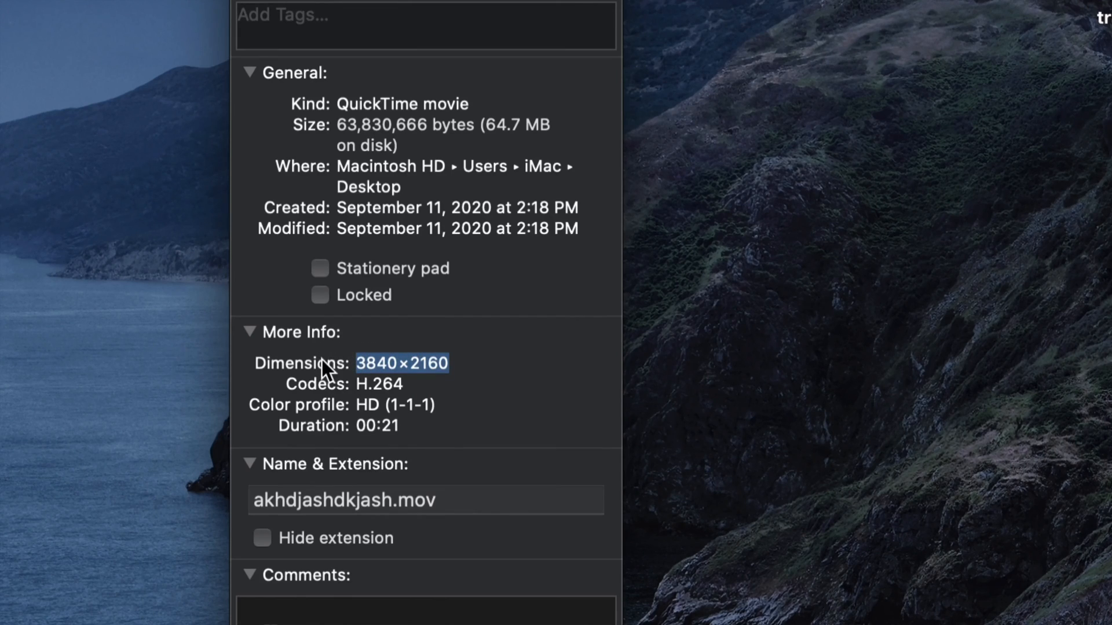
mouse_move(467, 355)
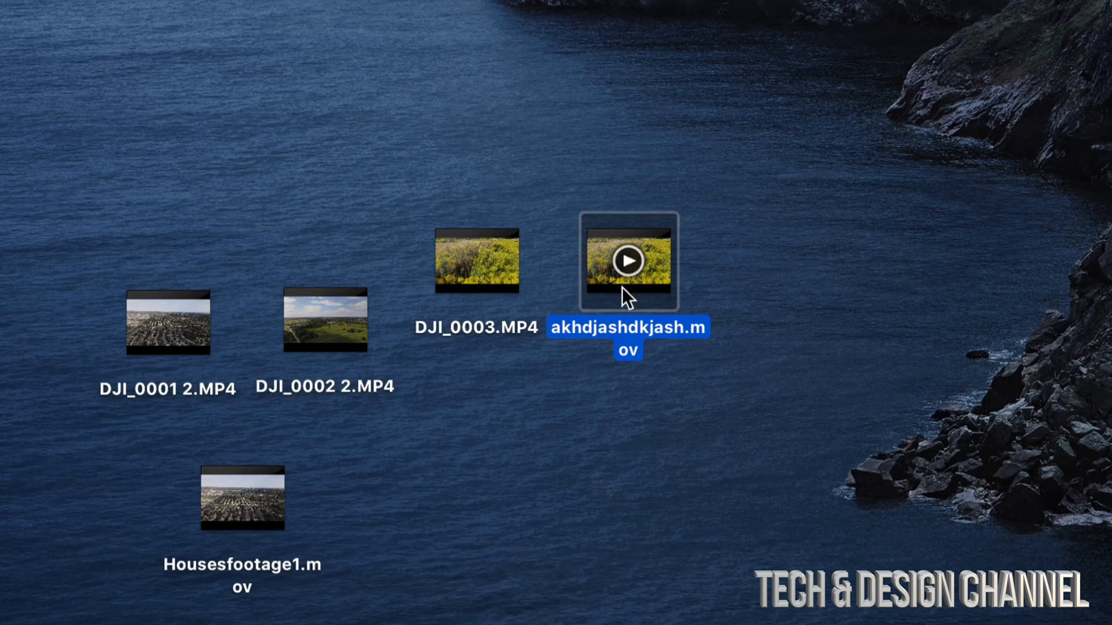
mouse_move(511, 301)
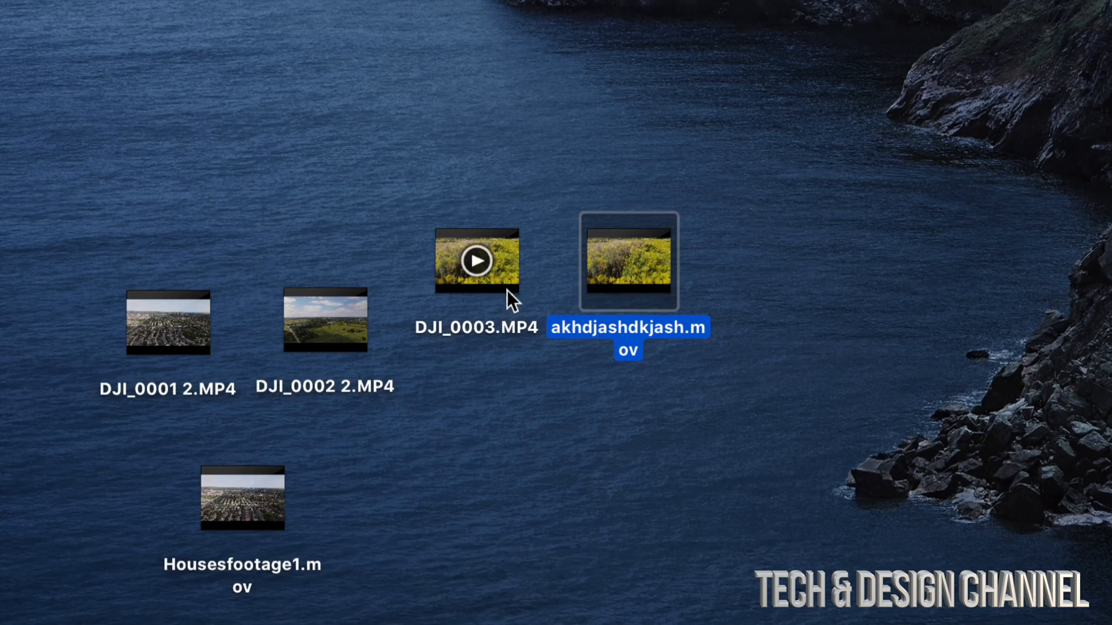
mouse_move(585, 300)
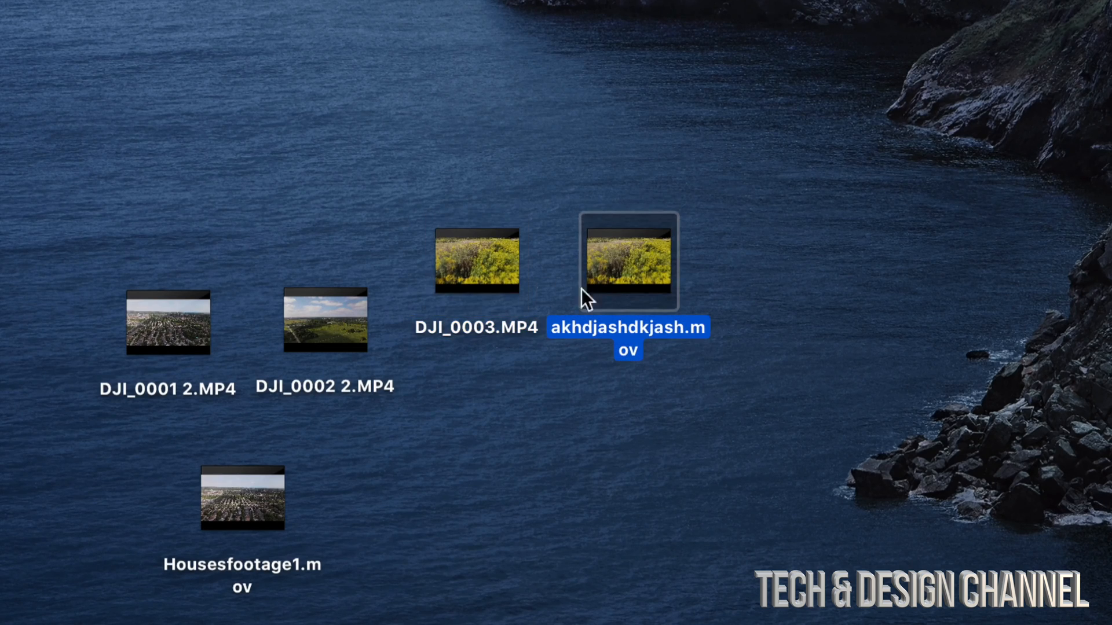
Open akhdjashdkjash.mov beside DJI_0003.MP4 in a second player window.
click(476, 261)
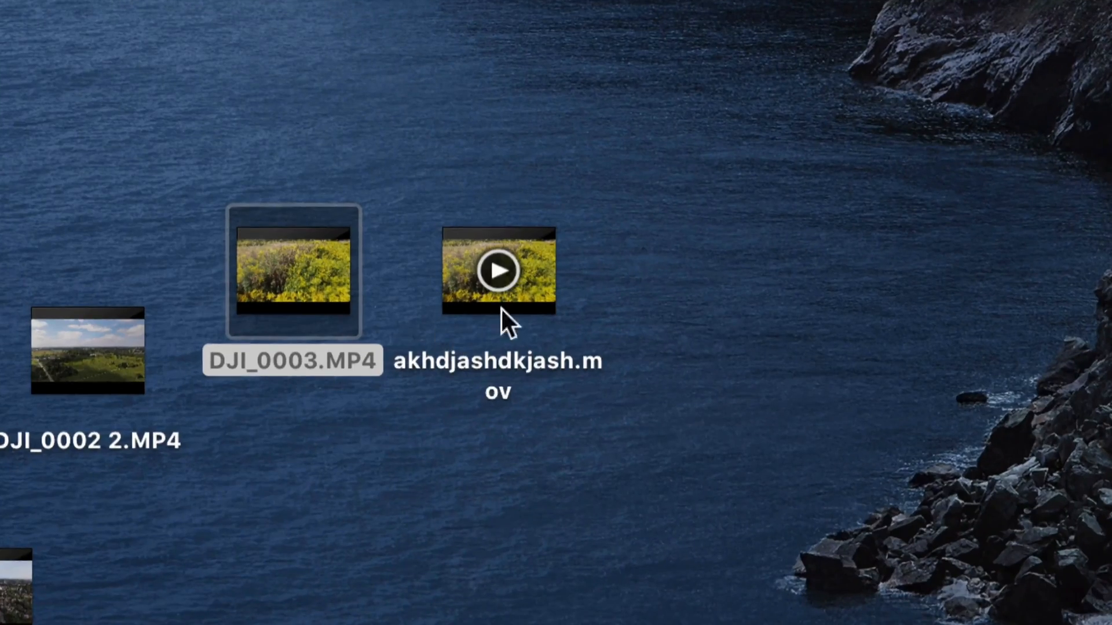
double_click(499, 271)
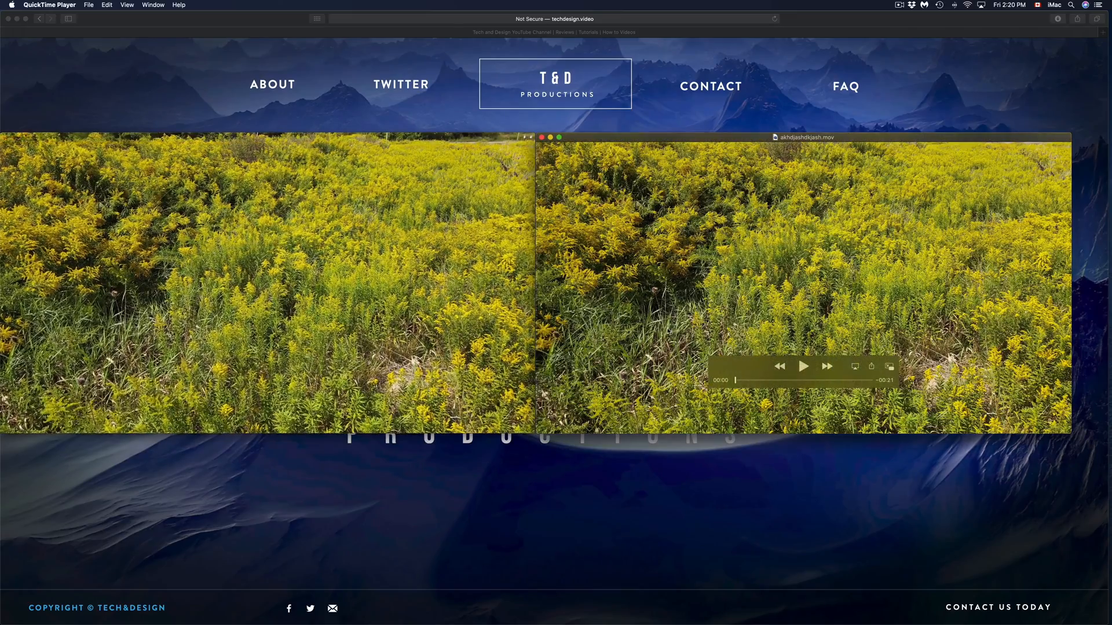
Play both clips through together, then restart the original from the beginning.
click(804, 366)
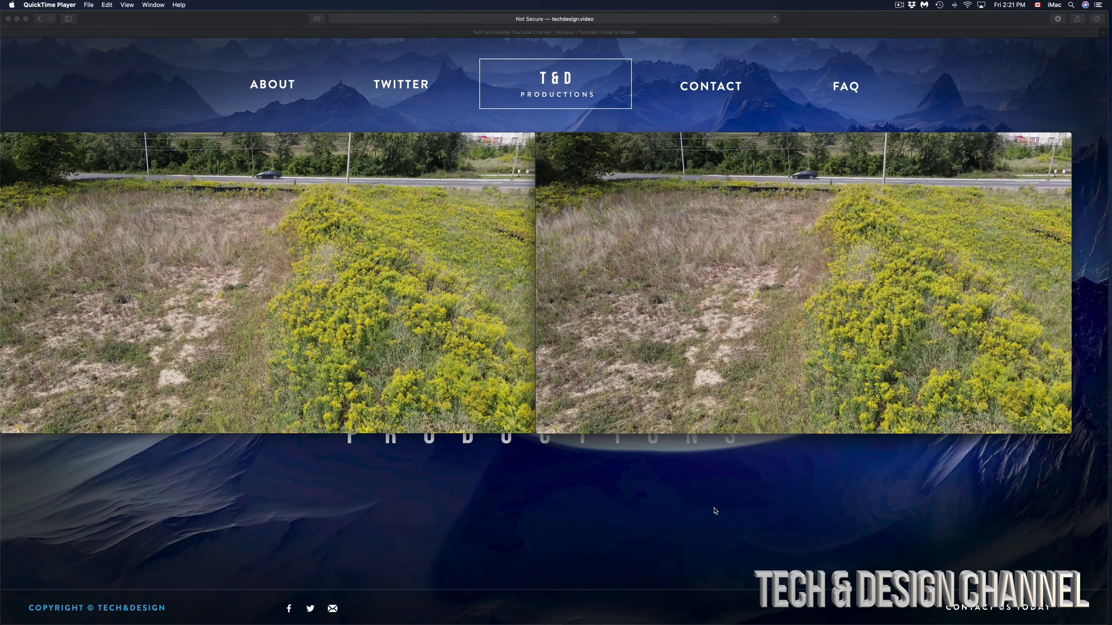
mouse_move(590, 463)
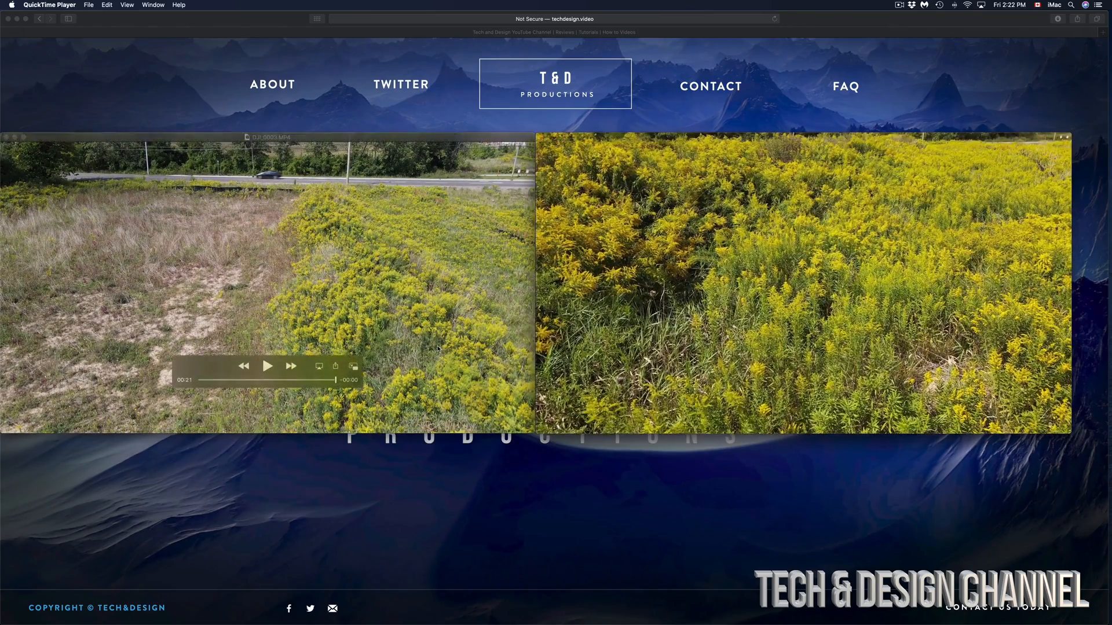
click(267, 366)
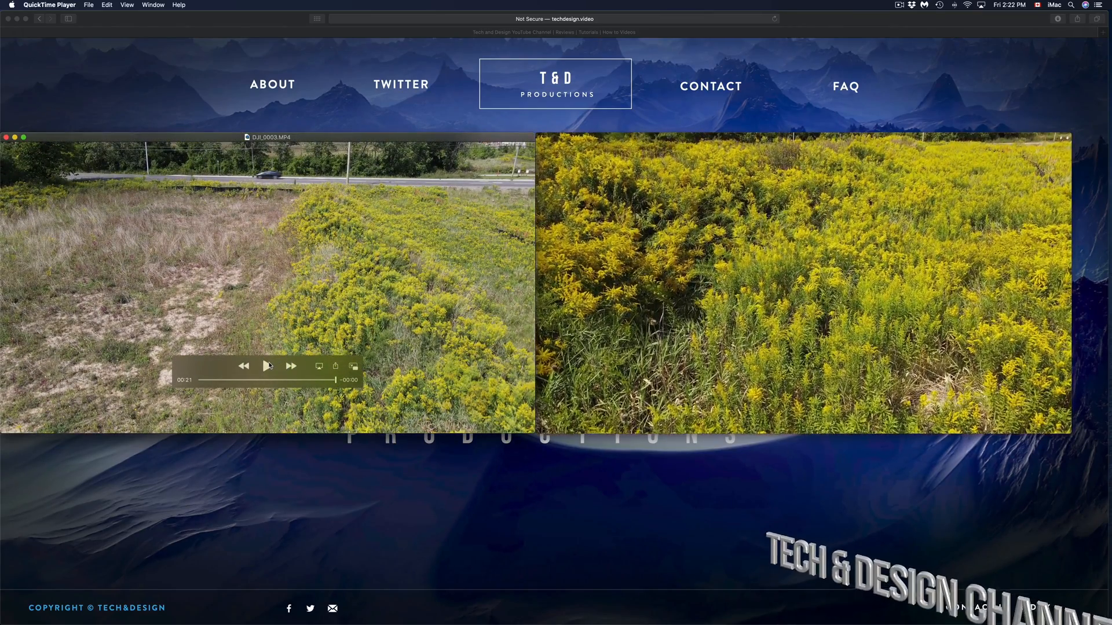
click(267, 366)
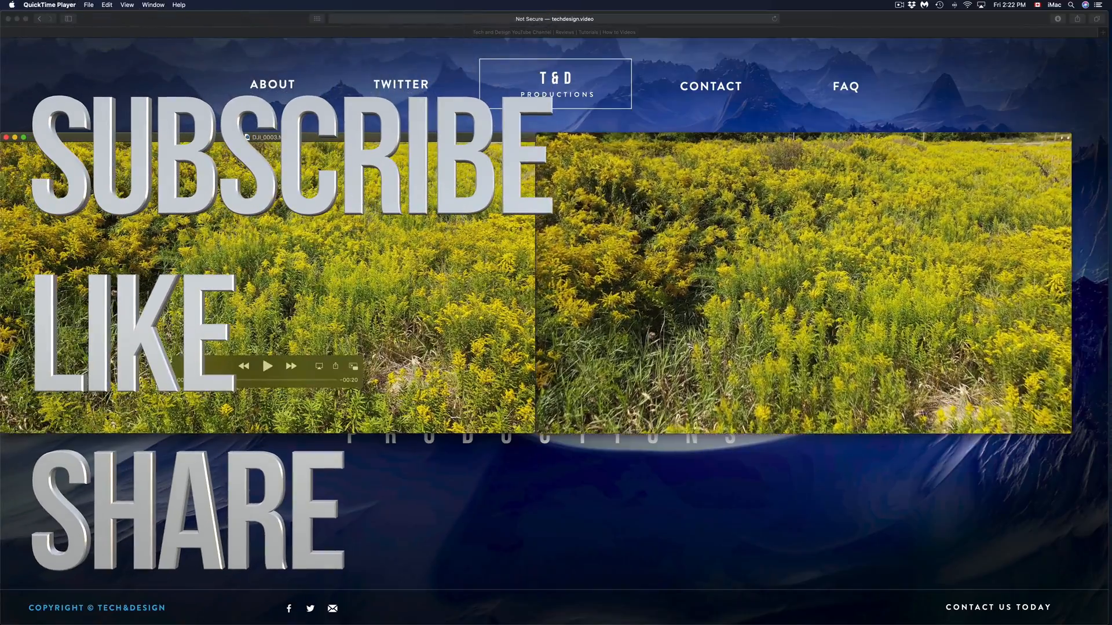